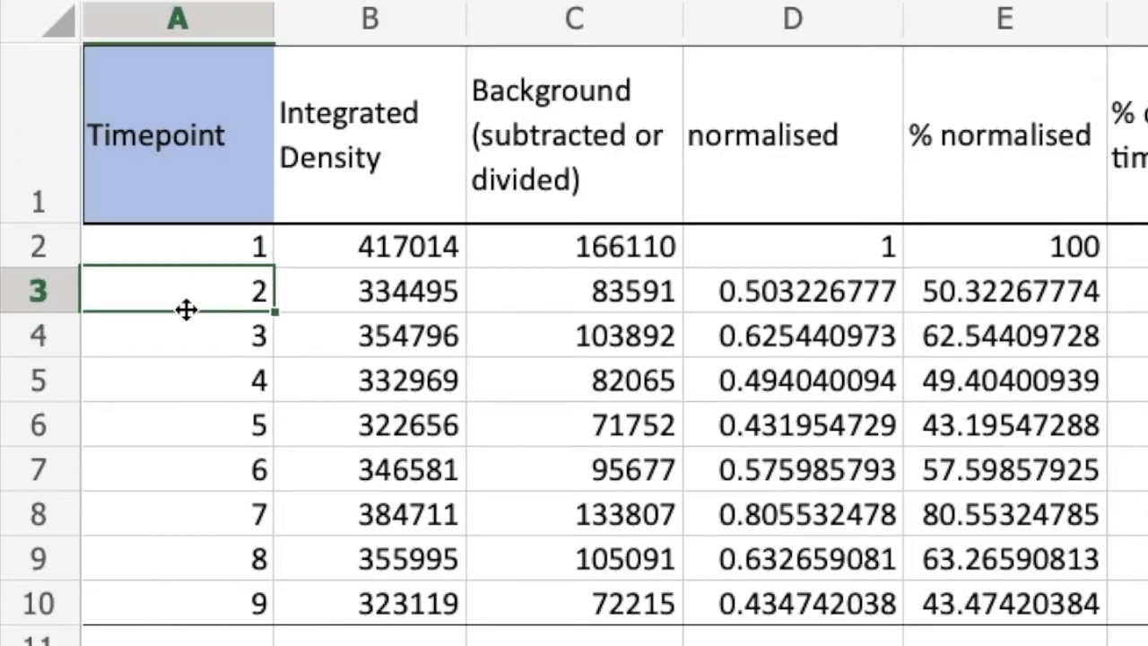
- Head L1 'AVERAGE/MEAN' and begin an AVERAGE formula in L2
left_click(176, 424)
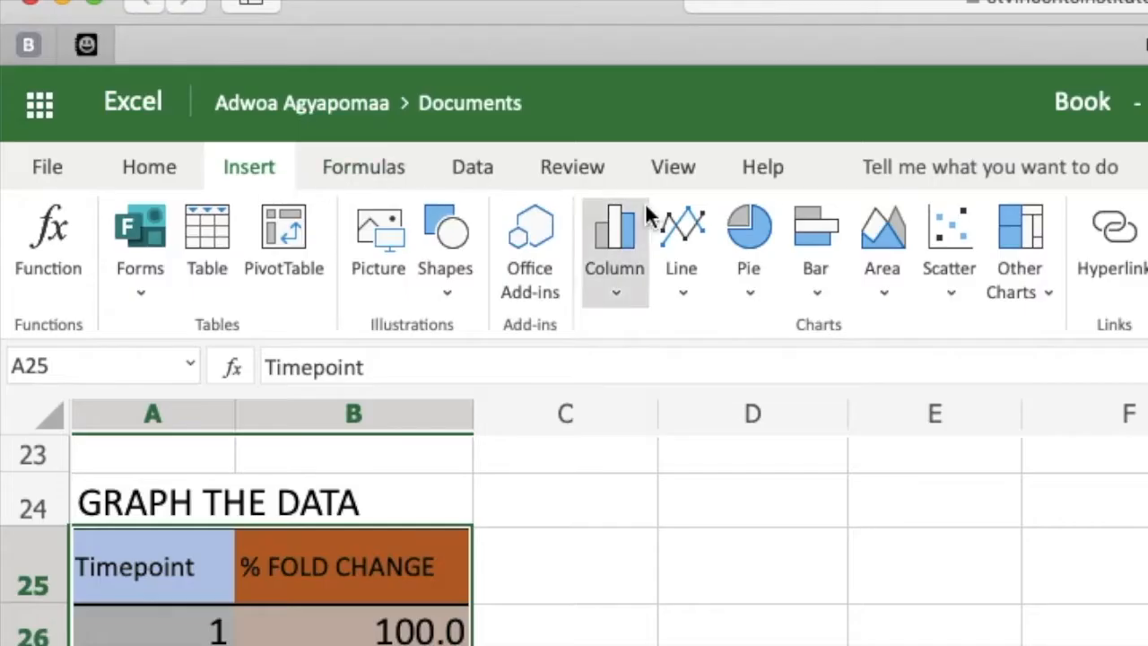
mouse_move(628, 265)
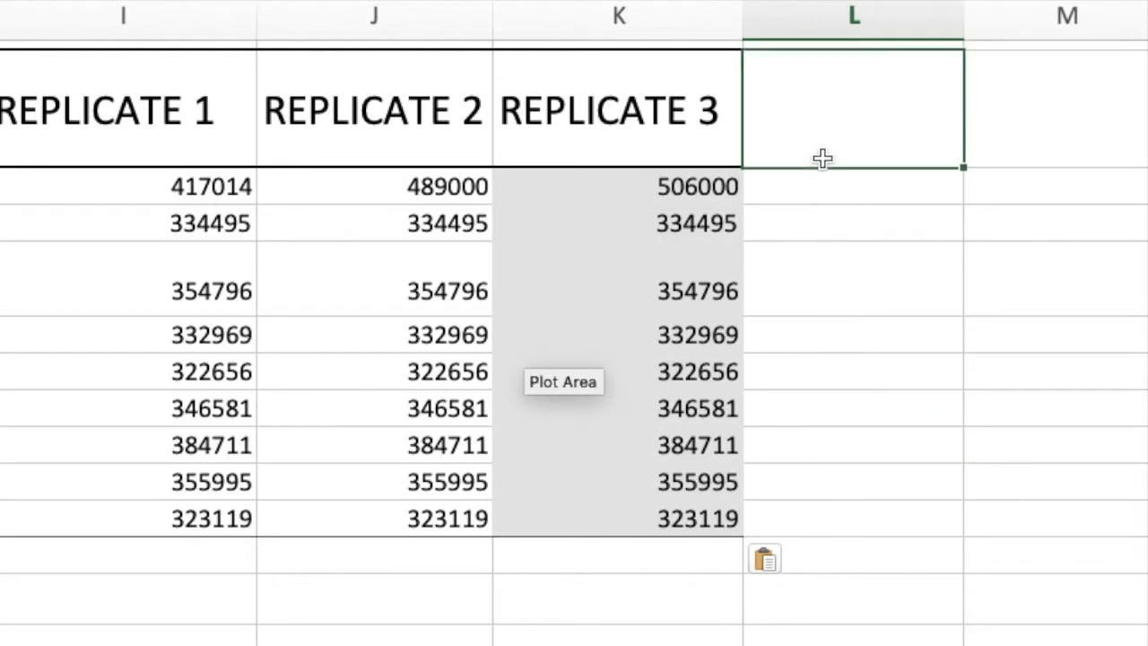
type("AVERAGE/MEAN")
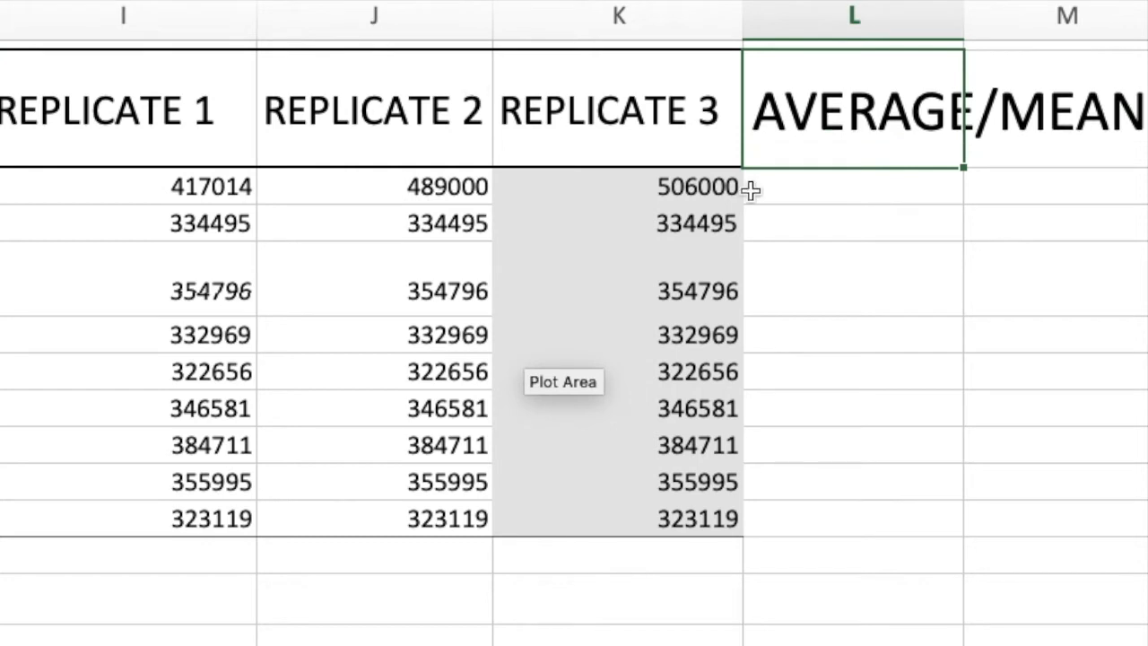
left_click(852, 186)
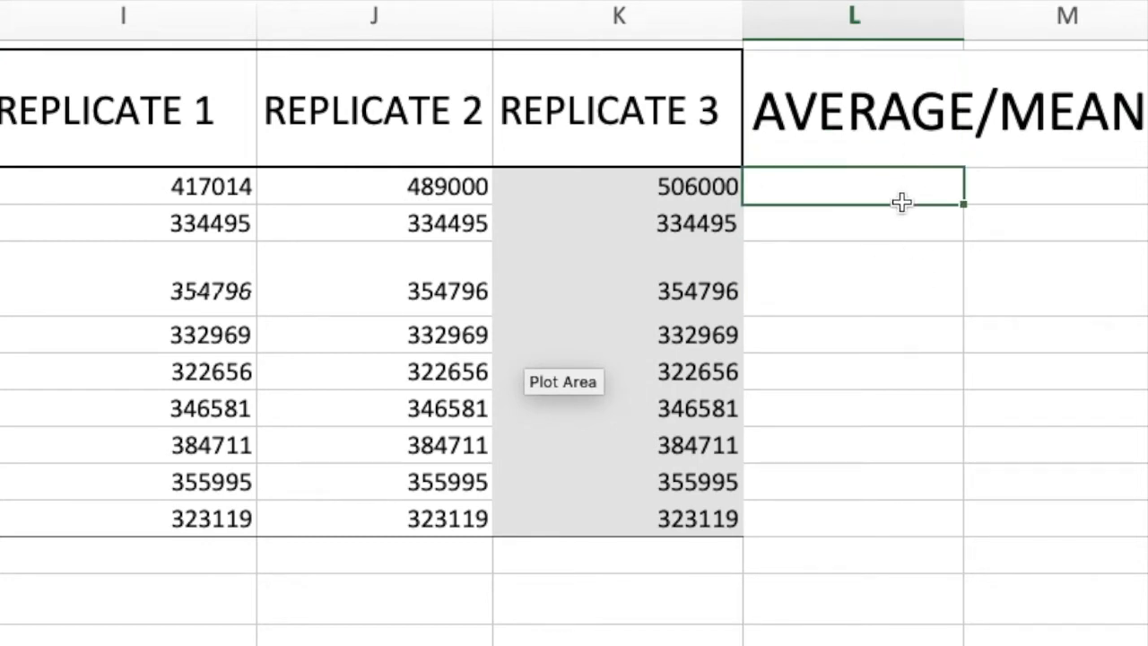
type("=")
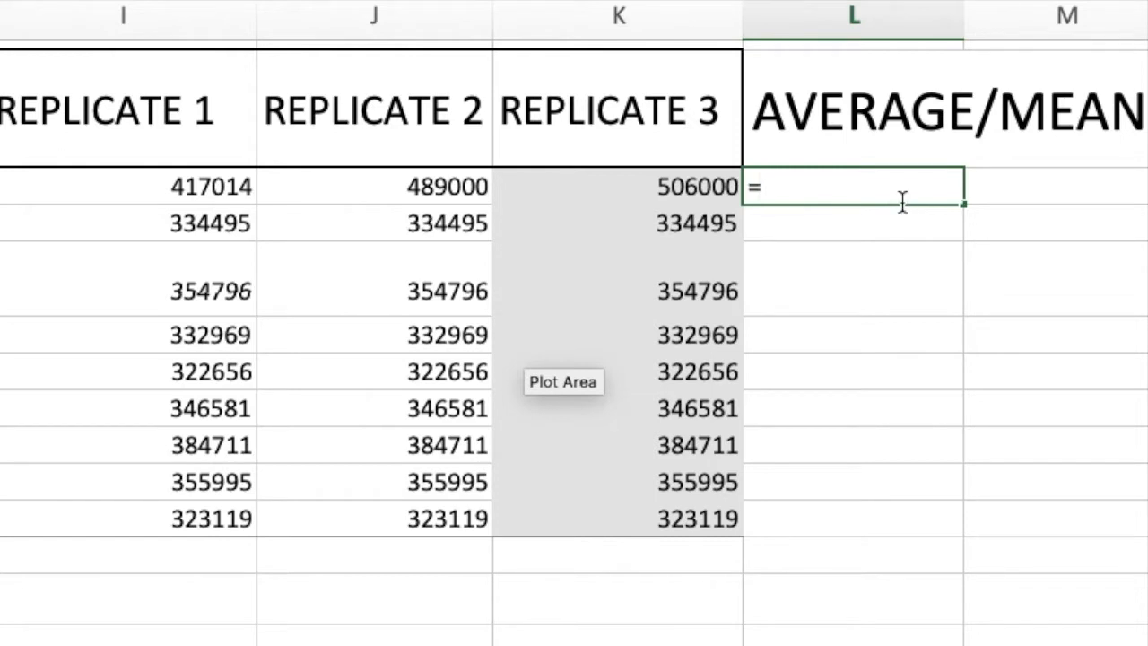
type("A")
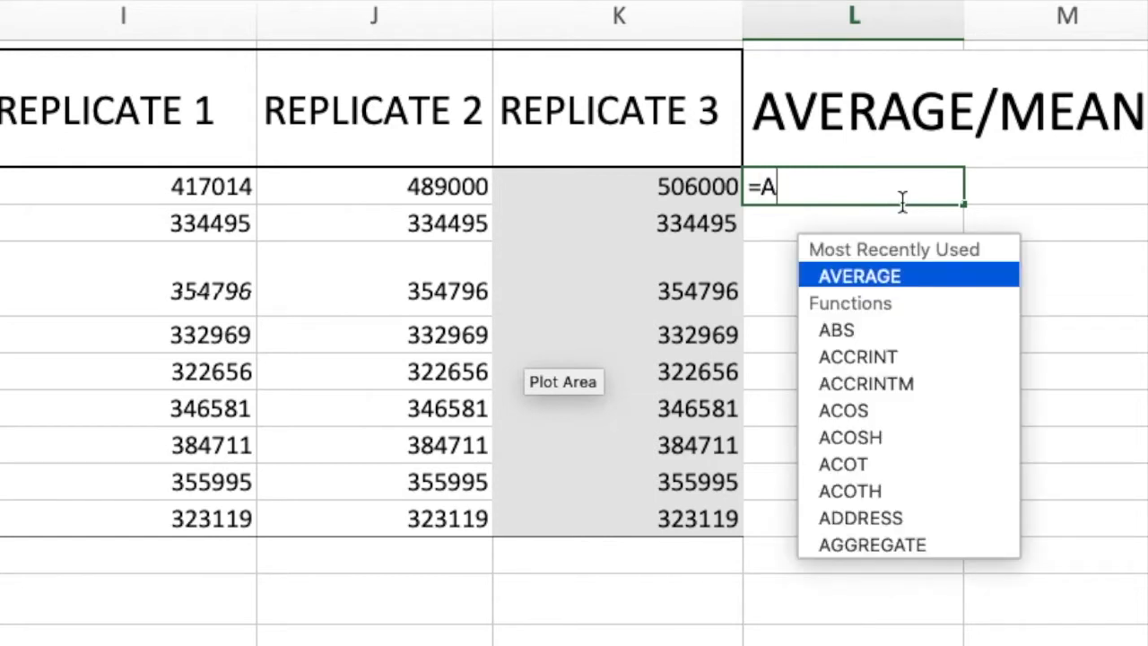
left_click(857, 276)
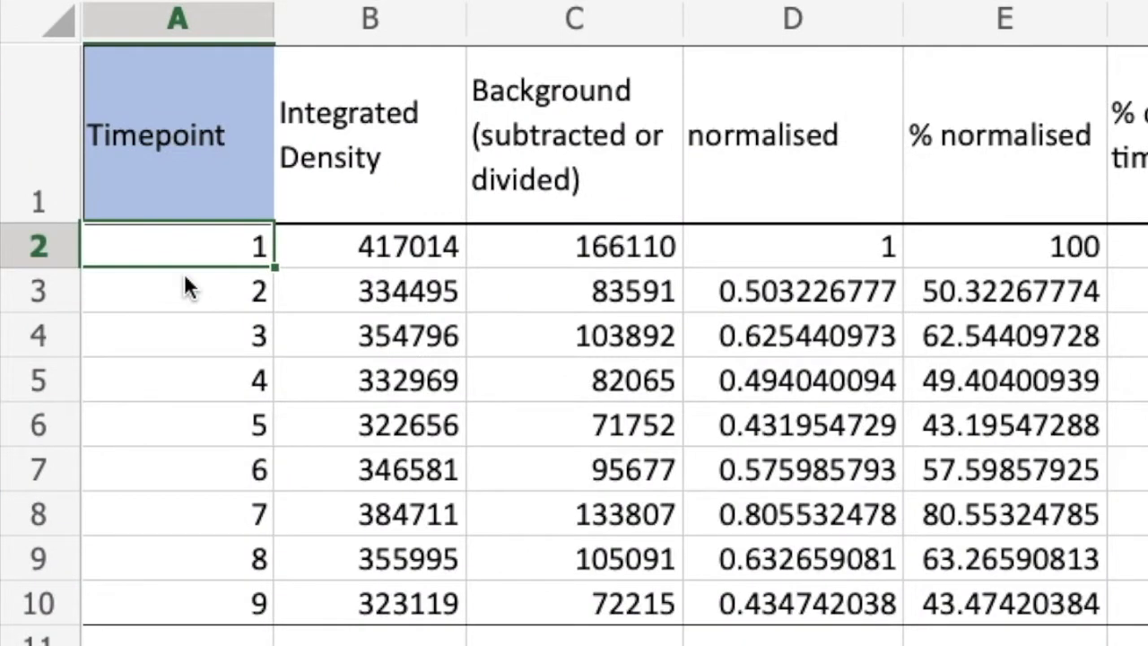
- Enter fold change formulas like =B16/B15 for the remaining timepoints
left_click(178, 336)
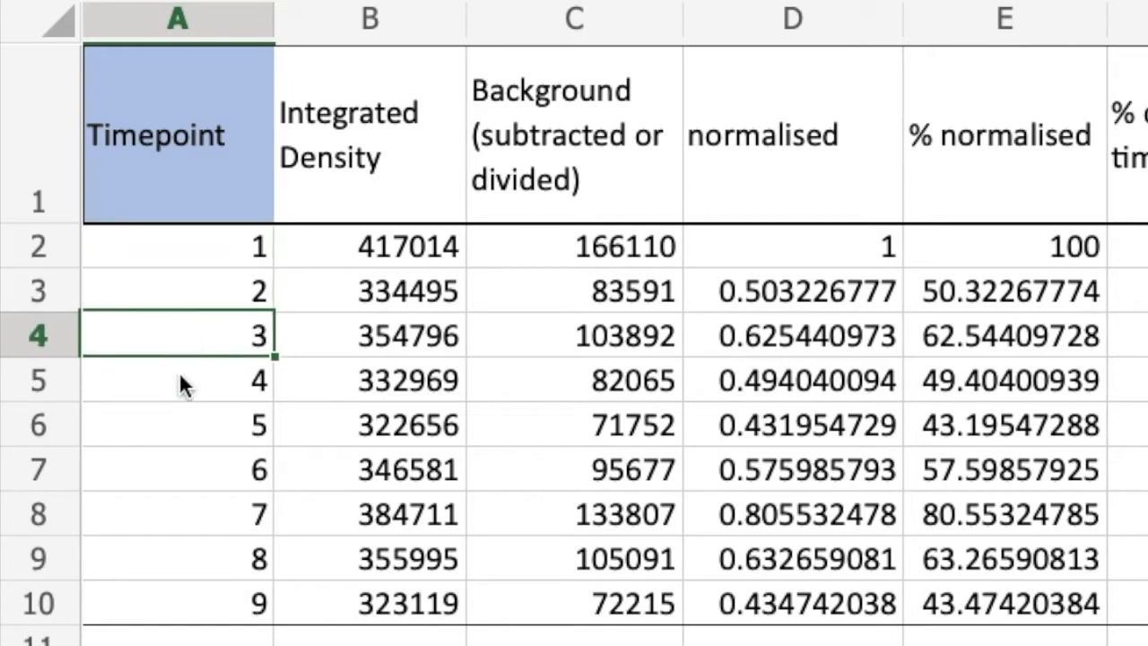
left_click(177, 425)
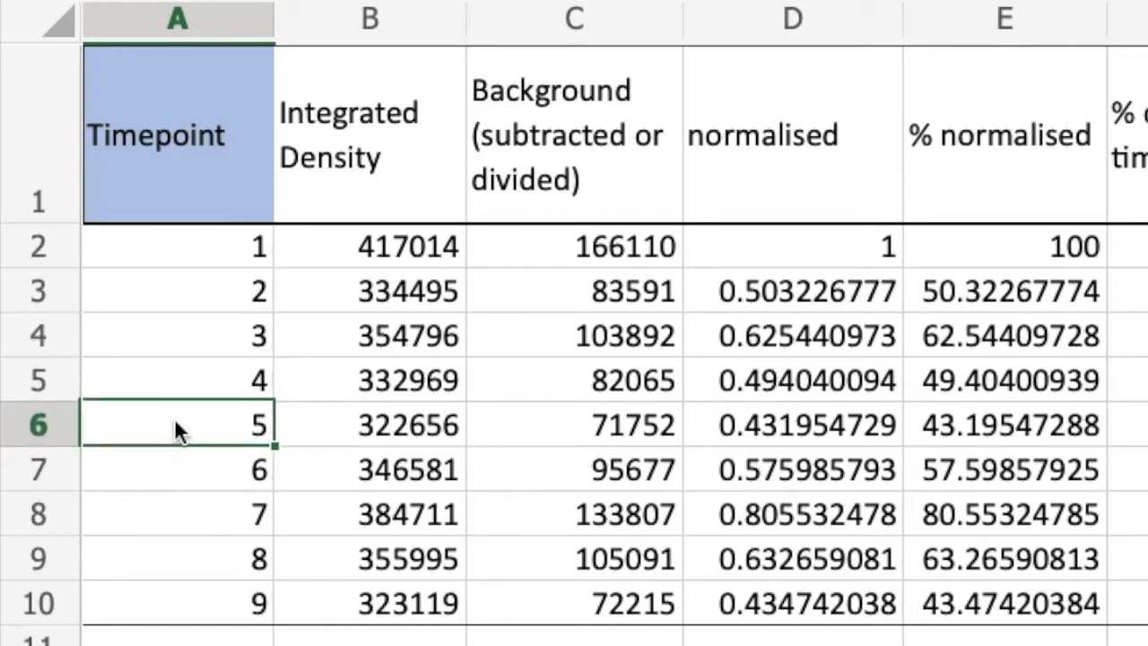
mouse_move(386, 152)
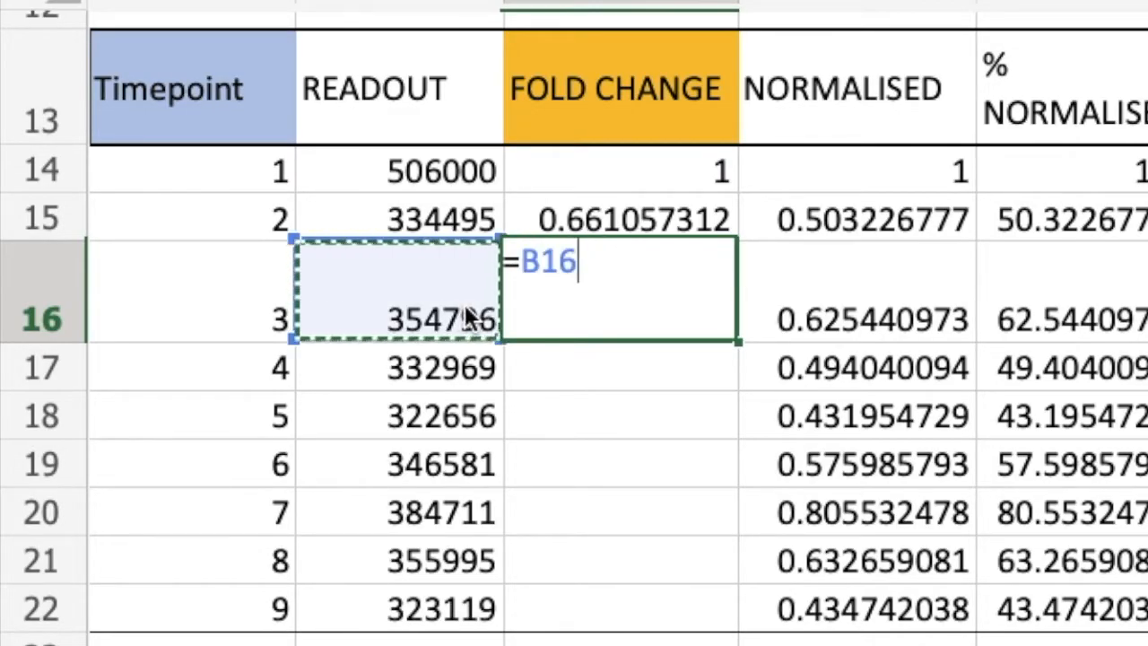
type("/")
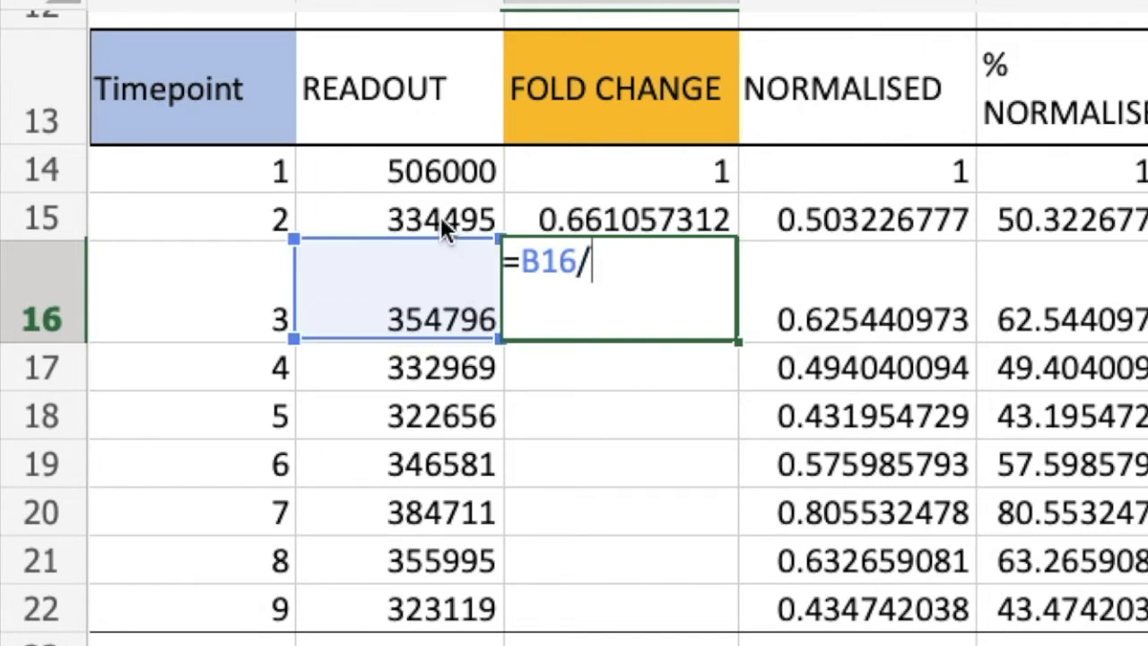
key("enter")
type("=B18/")
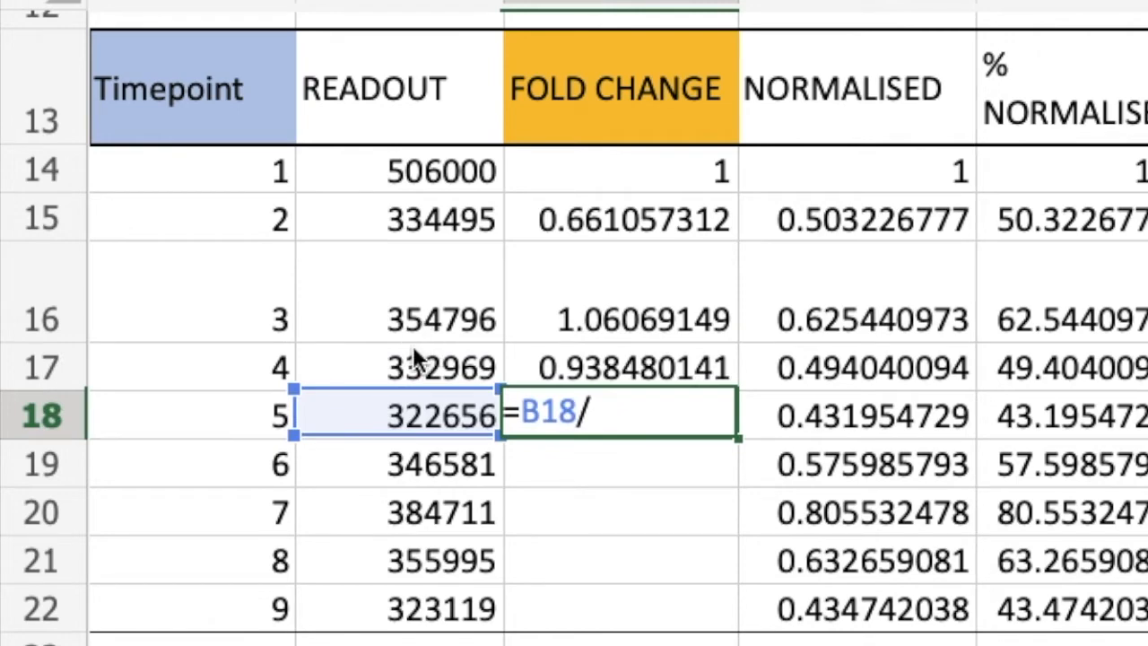
key("enter")
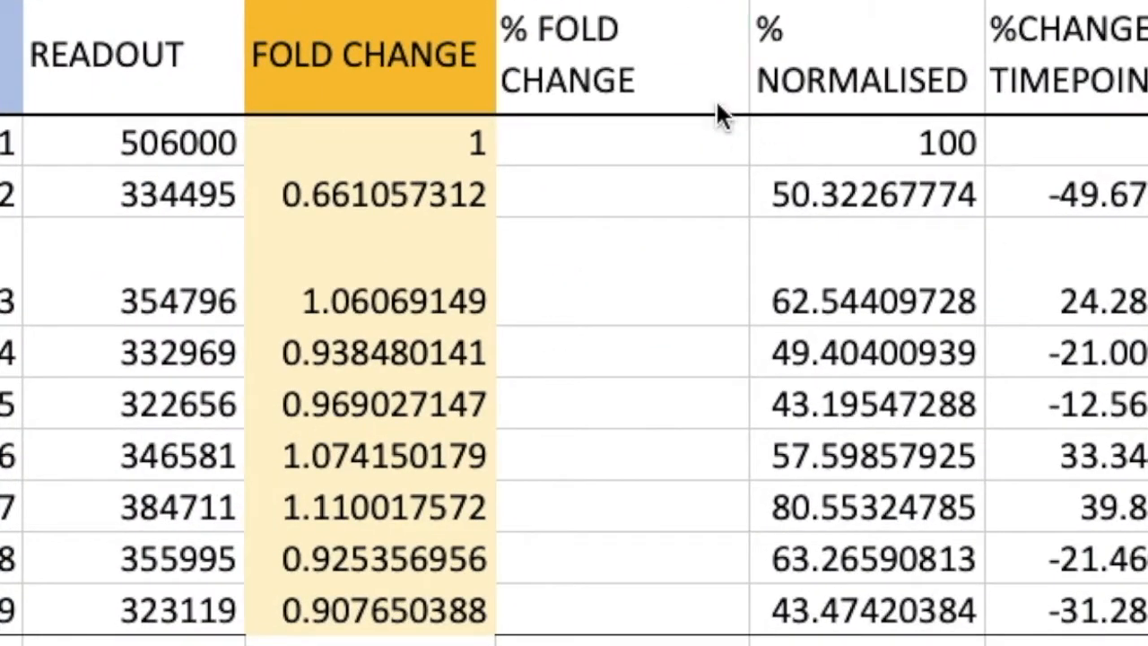
- Enter =C14*100 in D14 and =C15*100 in D15 for % FOLD CHANGE
left_click(619, 142)
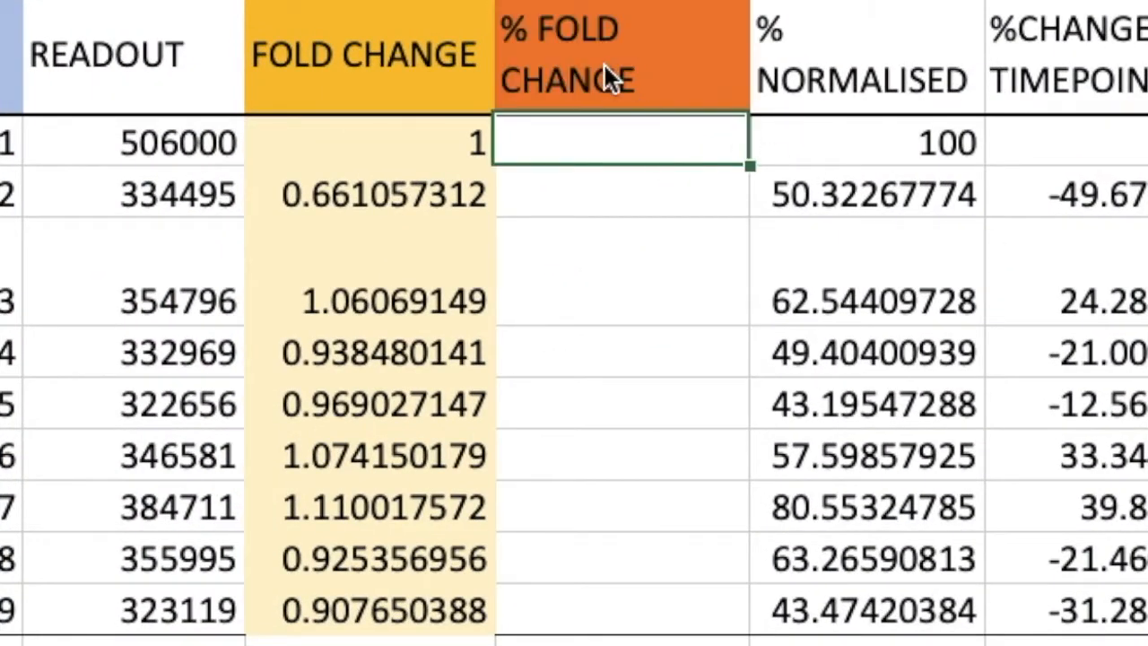
type("=C14")
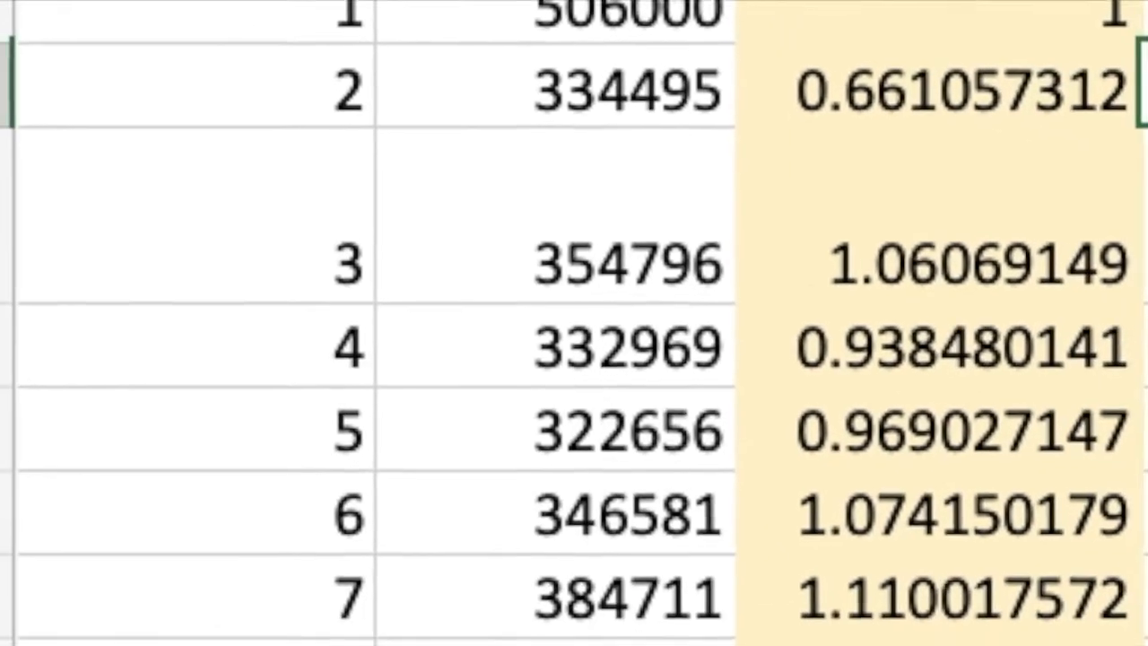
scroll("down", 3)
type("=")
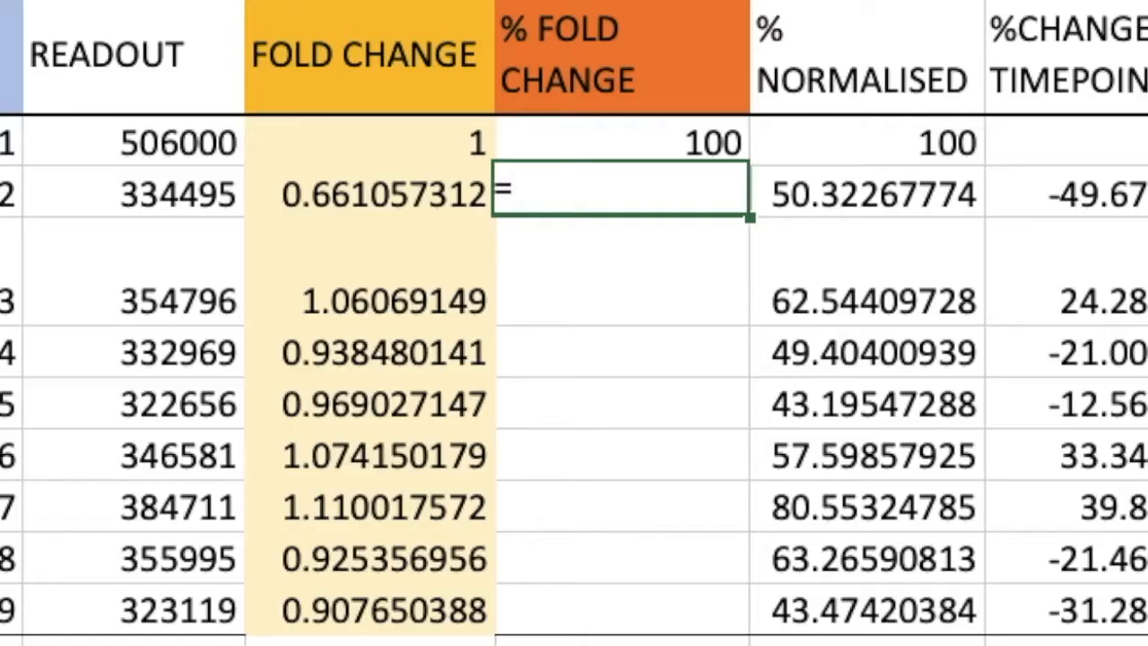
type("C15*100")
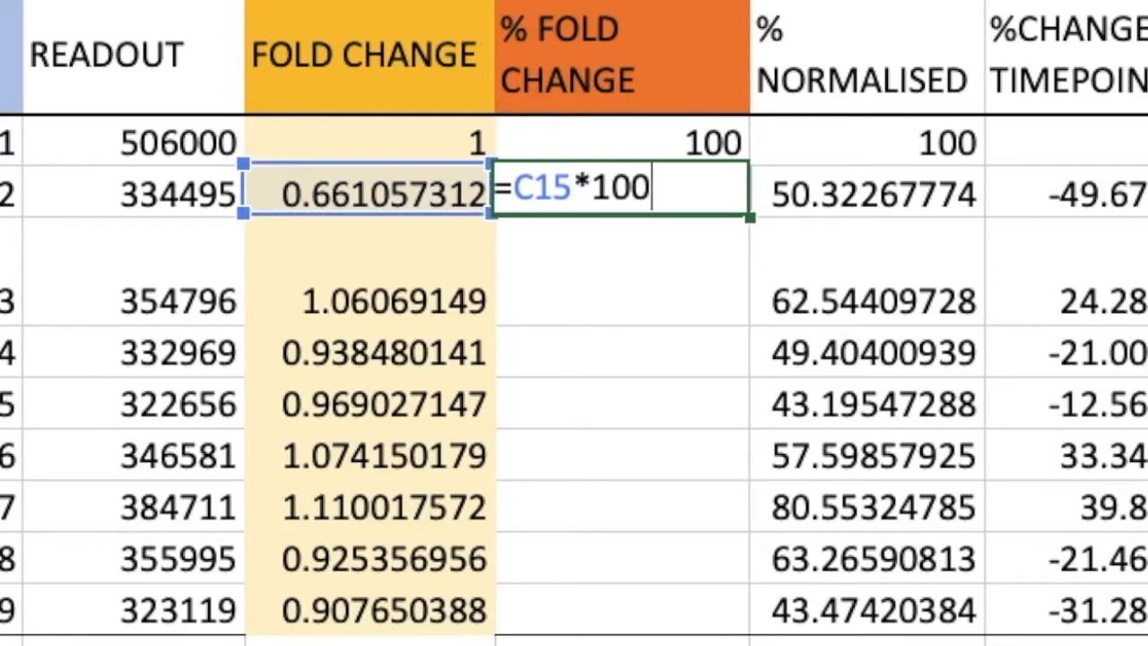
key("Enter")
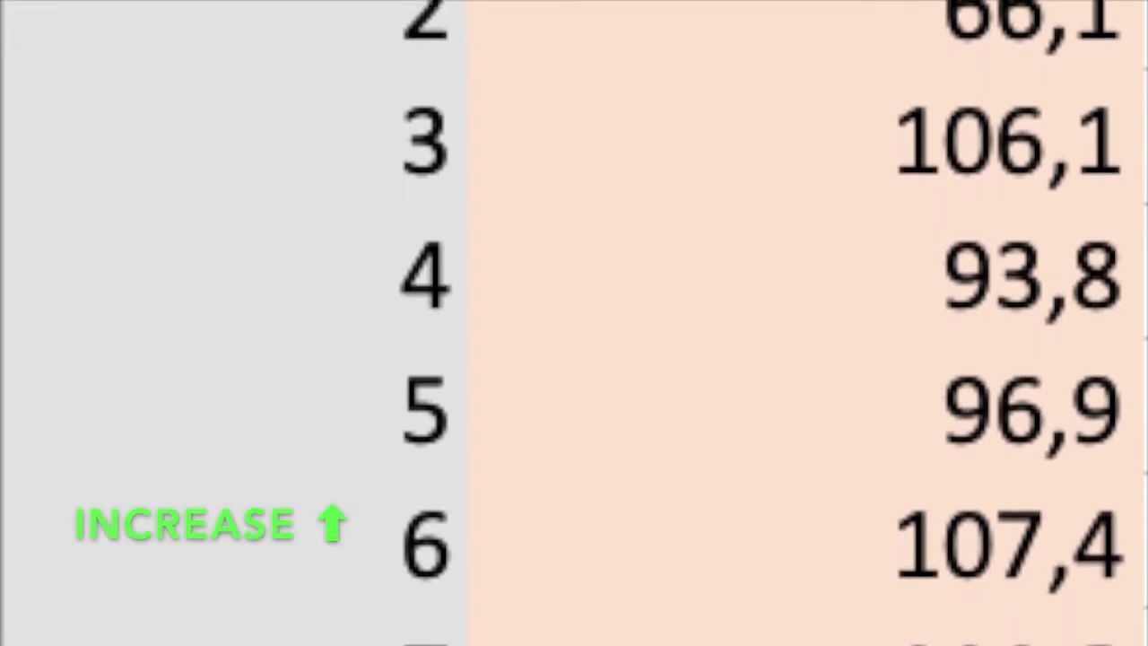
scroll("down", 3)
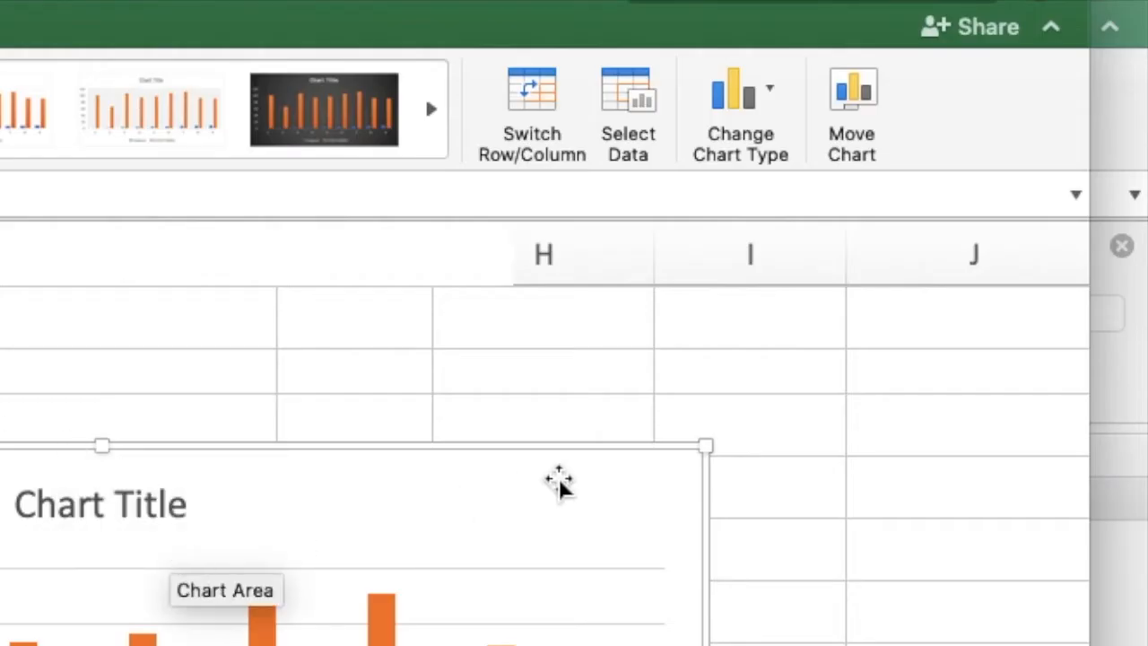
mouse_move(627, 90)
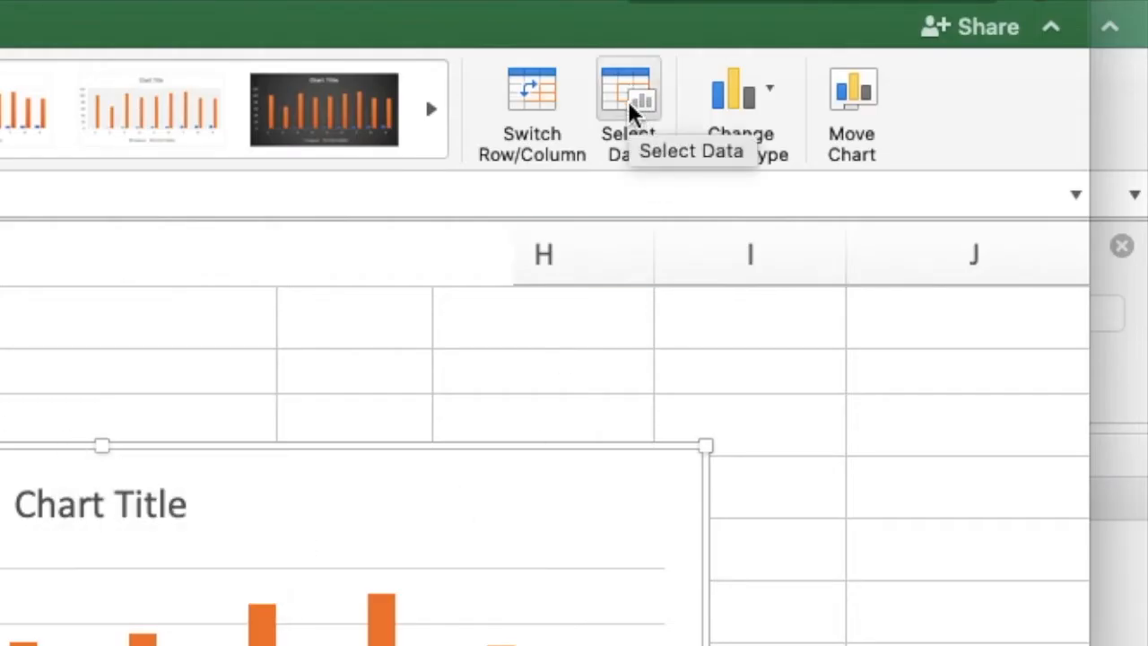
- Open the chart's Select Data source settings
left_click(628, 90)
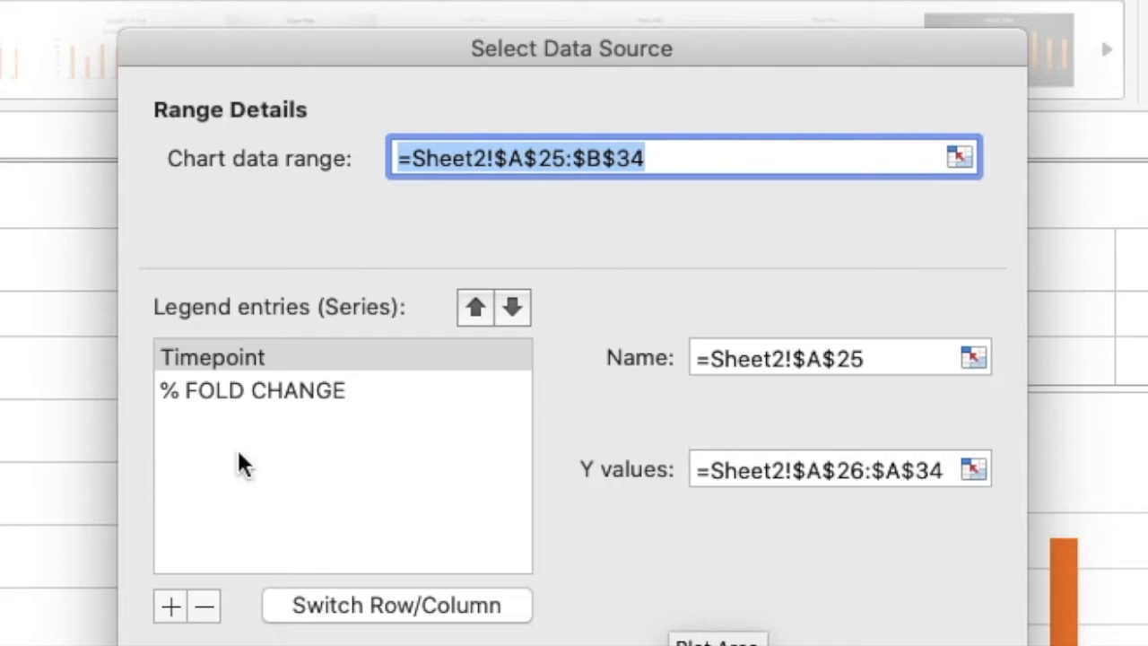
mouse_move(731, 439)
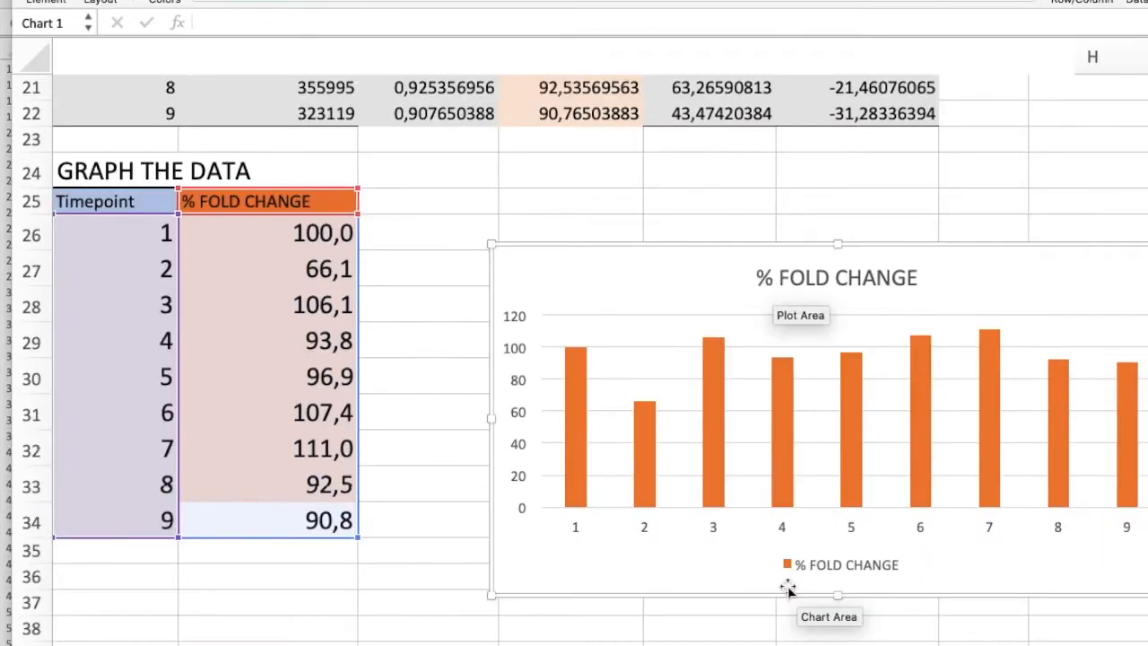
mouse_move(975, 520)
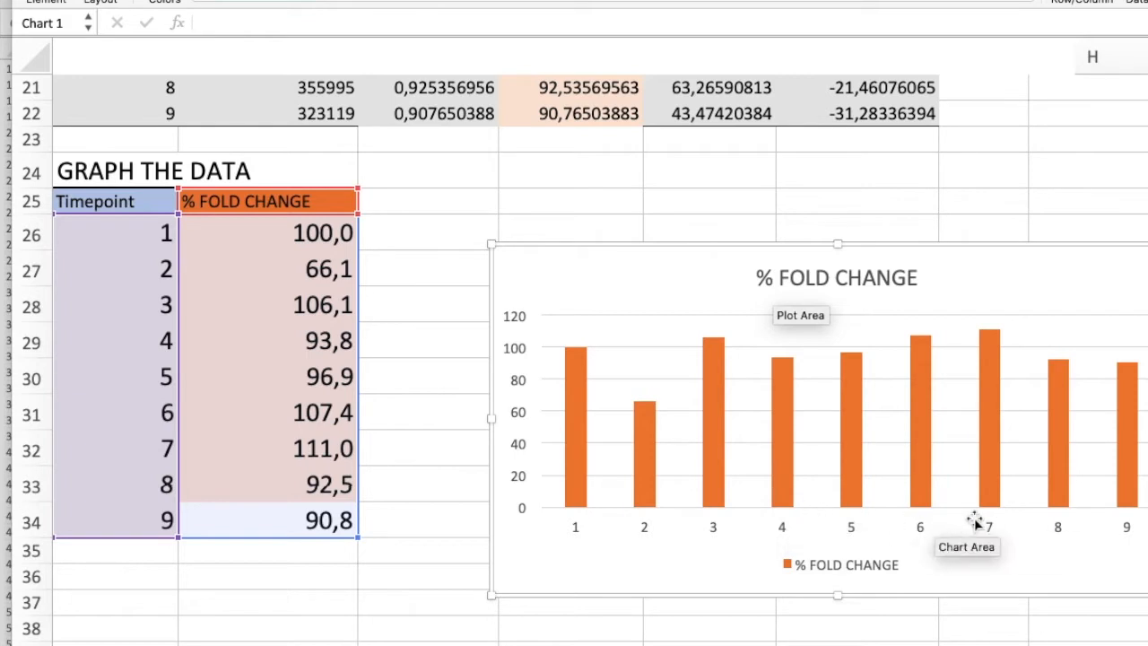
mouse_move(1112, 269)
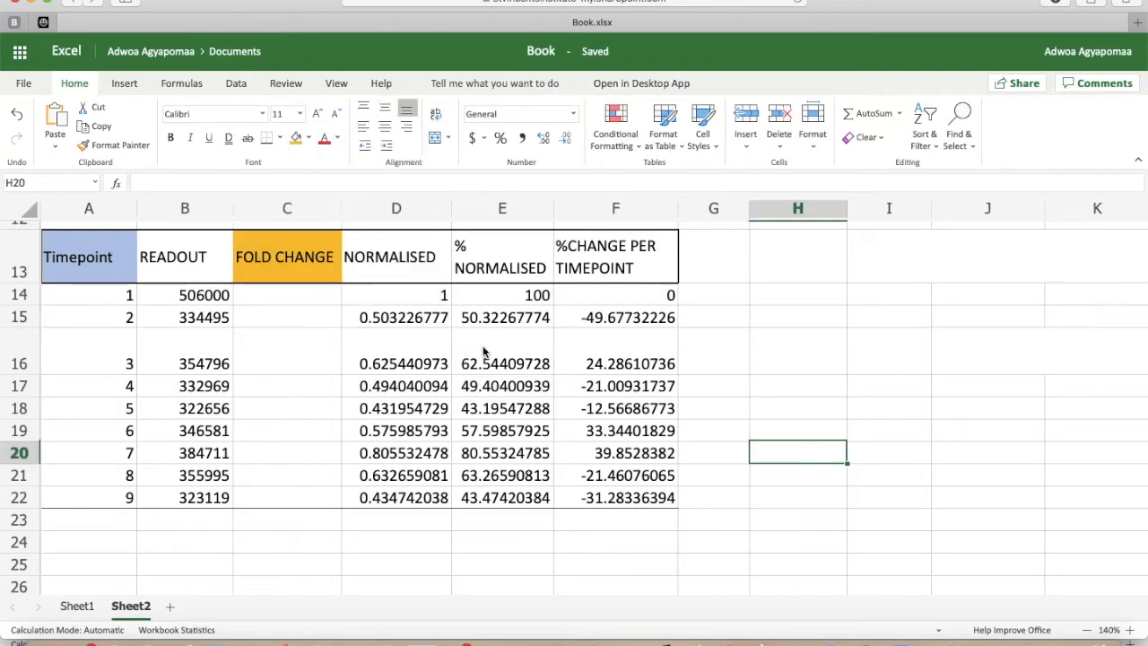
- Add a REPLICATE heading, place the copied readout values, and head the next column AVERAGE/MEAN
type("=B14/")
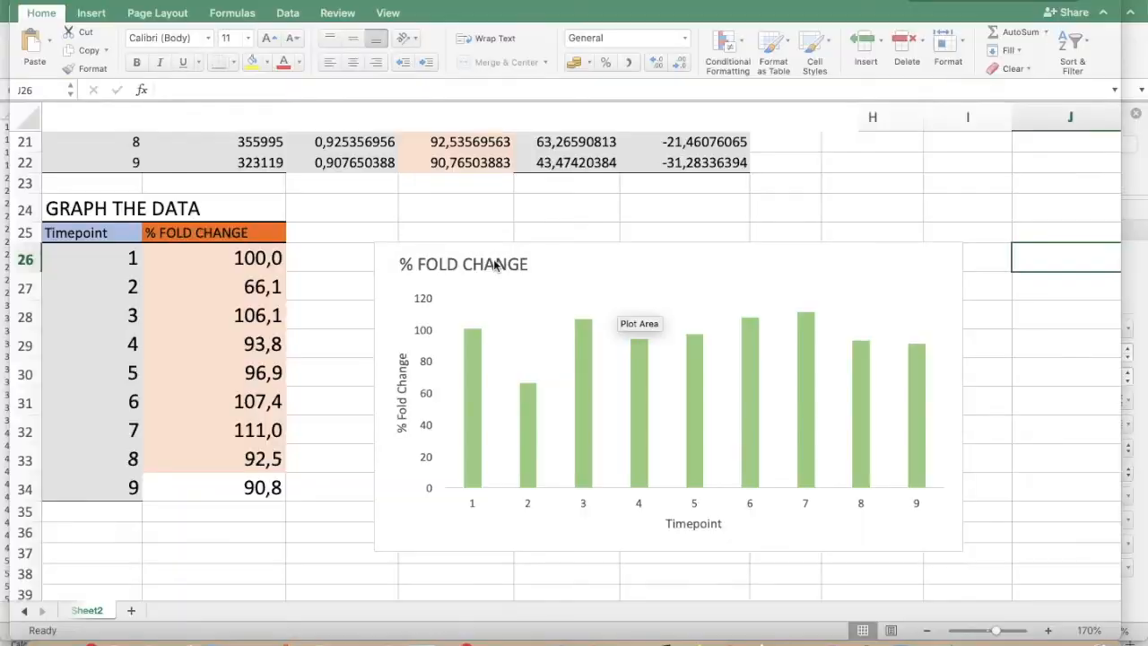
left_click(462, 262)
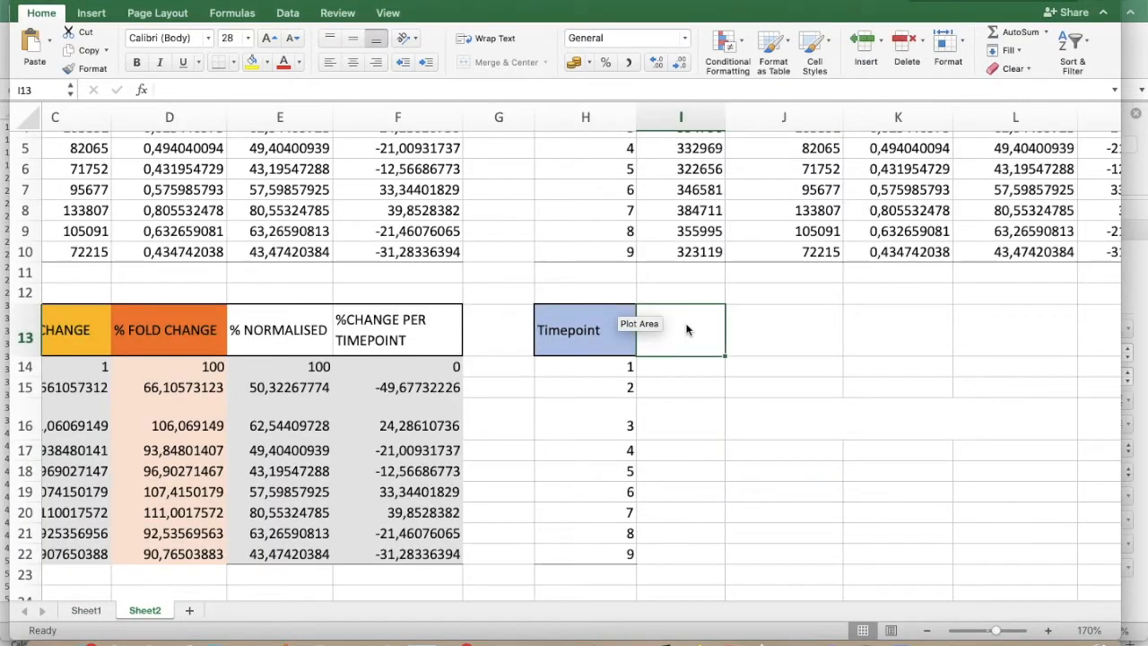
type("REPLICATE 1")
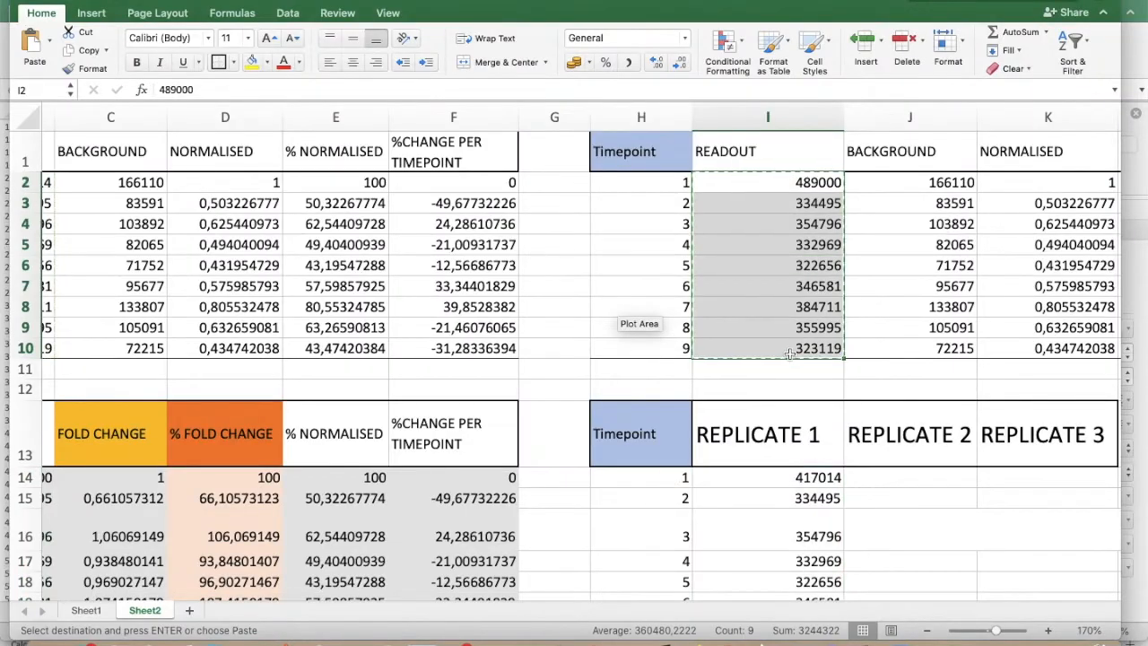
left_click(909, 477)
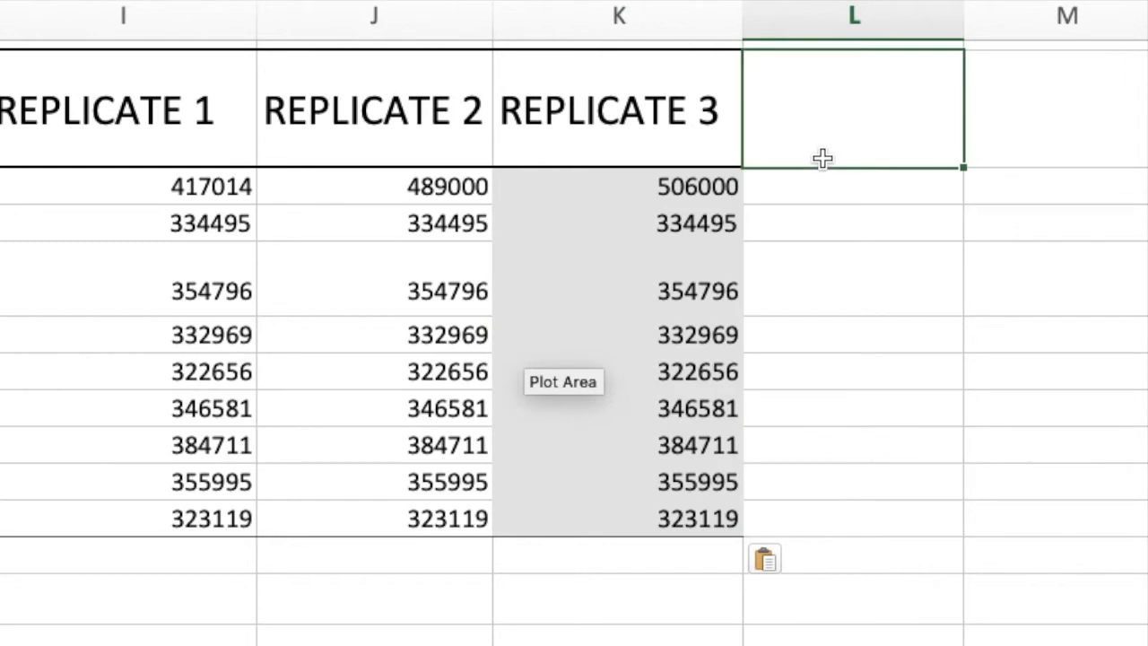
type("AVERAGE/MEAN")
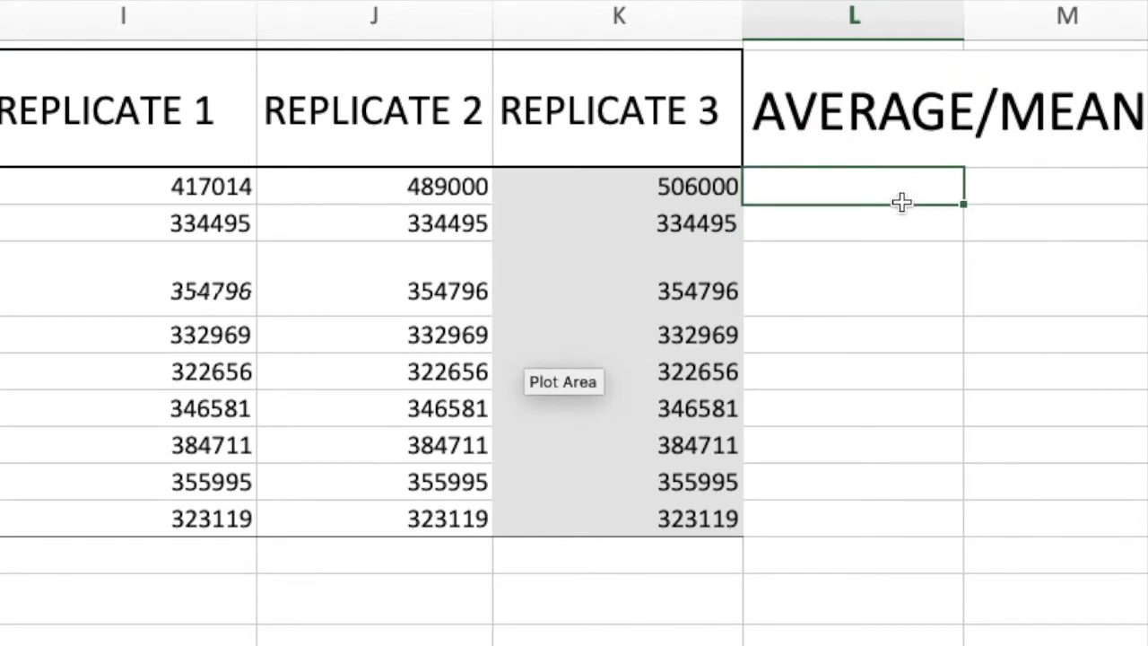
- Enter =AVERAGE(I14:K14) in L14 and fill it down to timepoint 9
type("=")
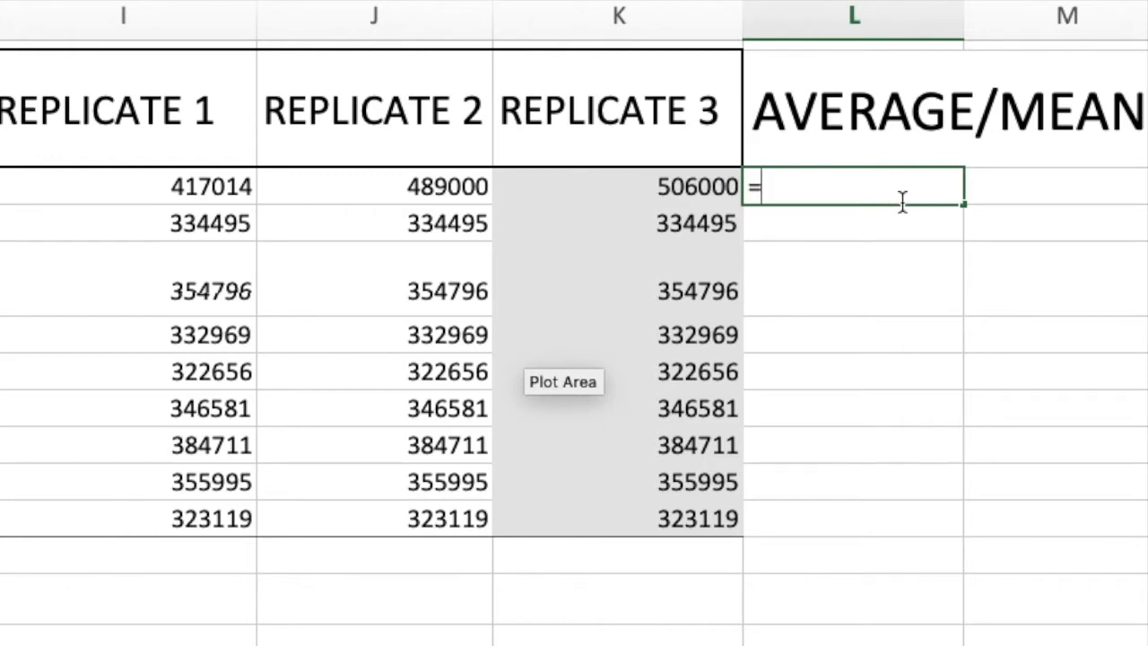
type("AVERAGE(I14:K14")
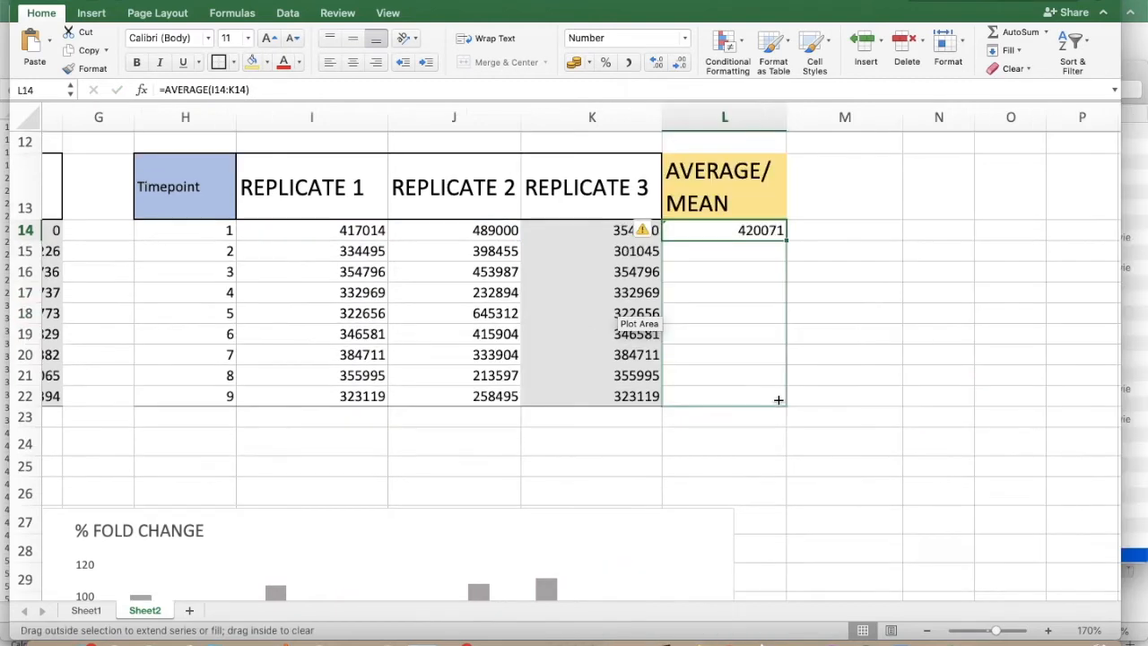
left_click_drag(777, 230, 777, 395)
type("standard deviation")
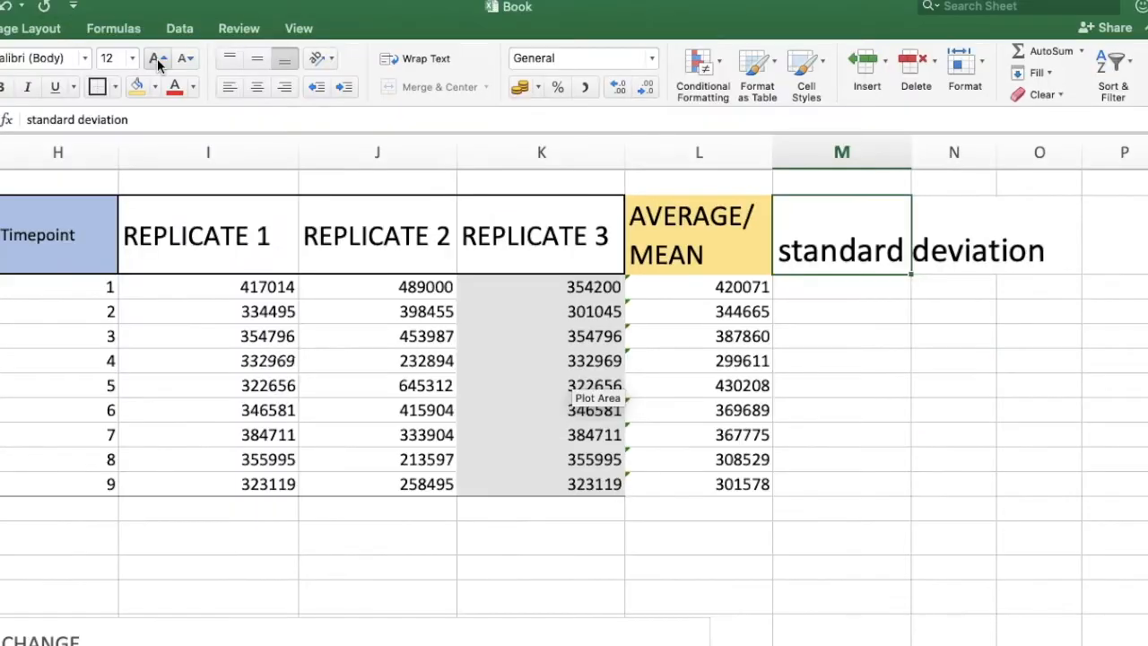
- Type a larger-font standard deviation heading beside the averages
left_click(154, 58)
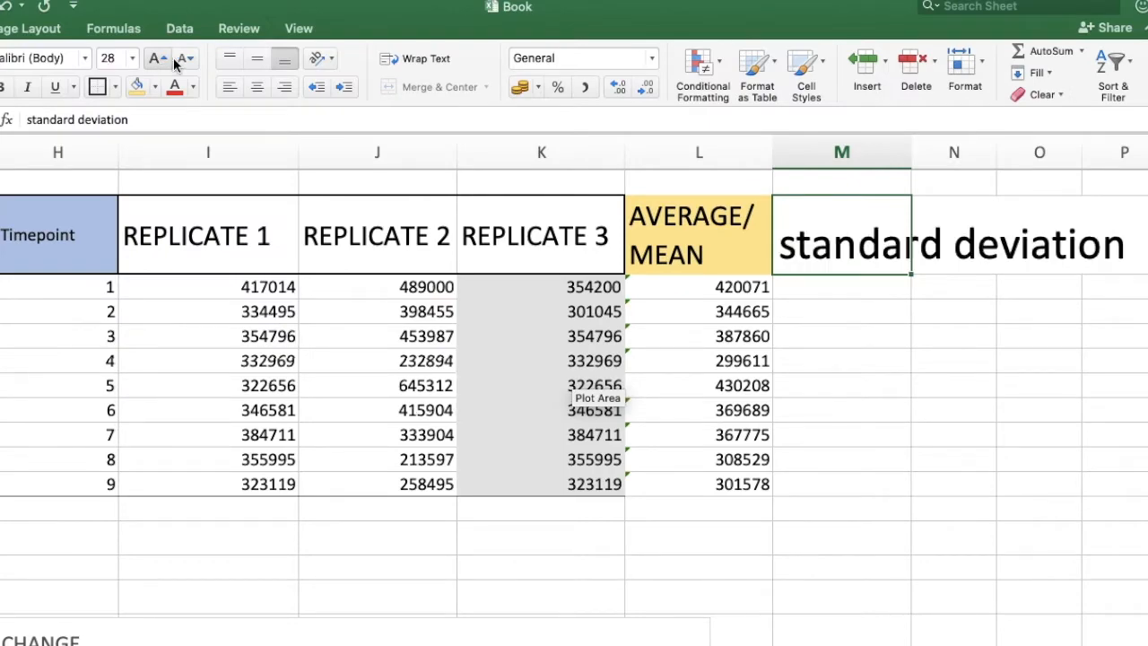
type("S")
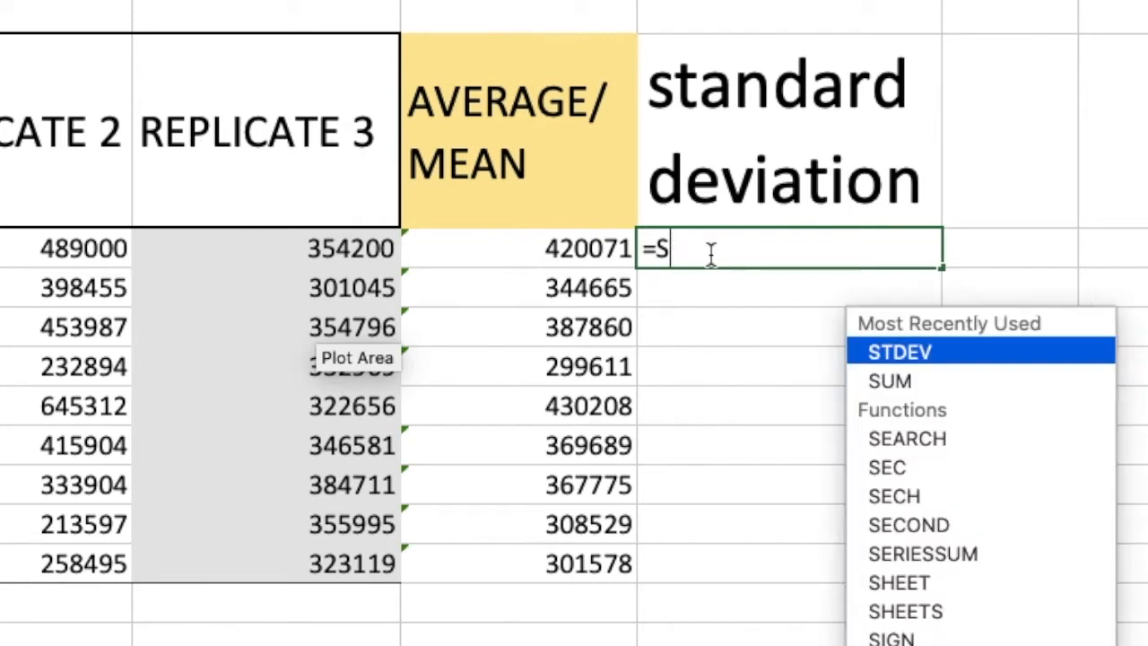
type("T")
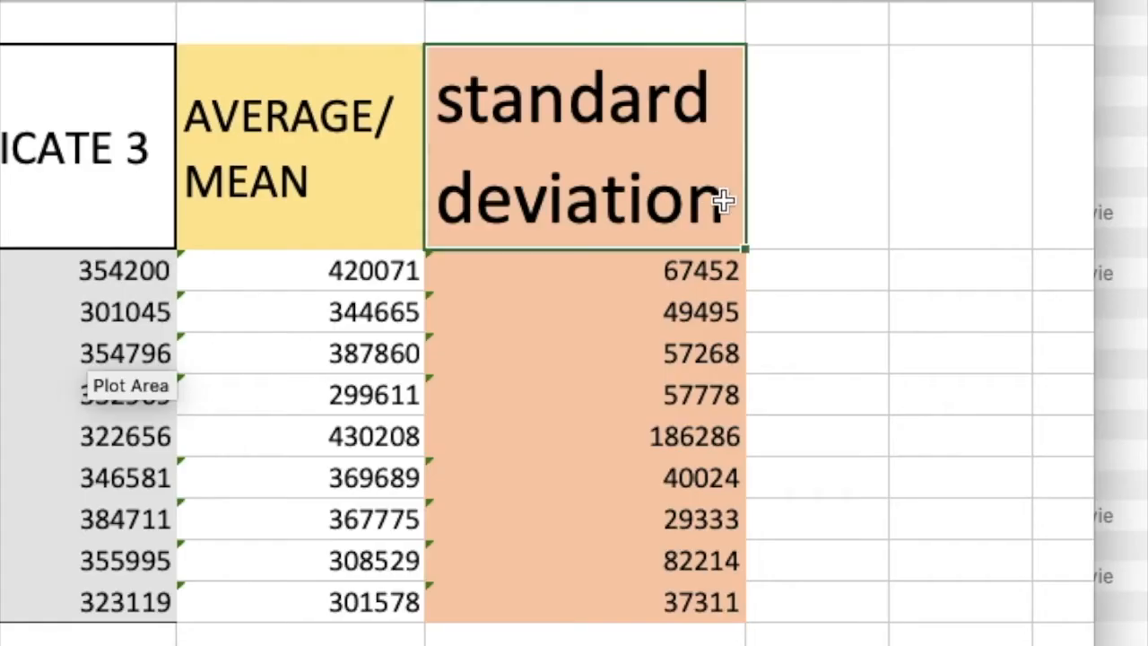
left_click(814, 143)
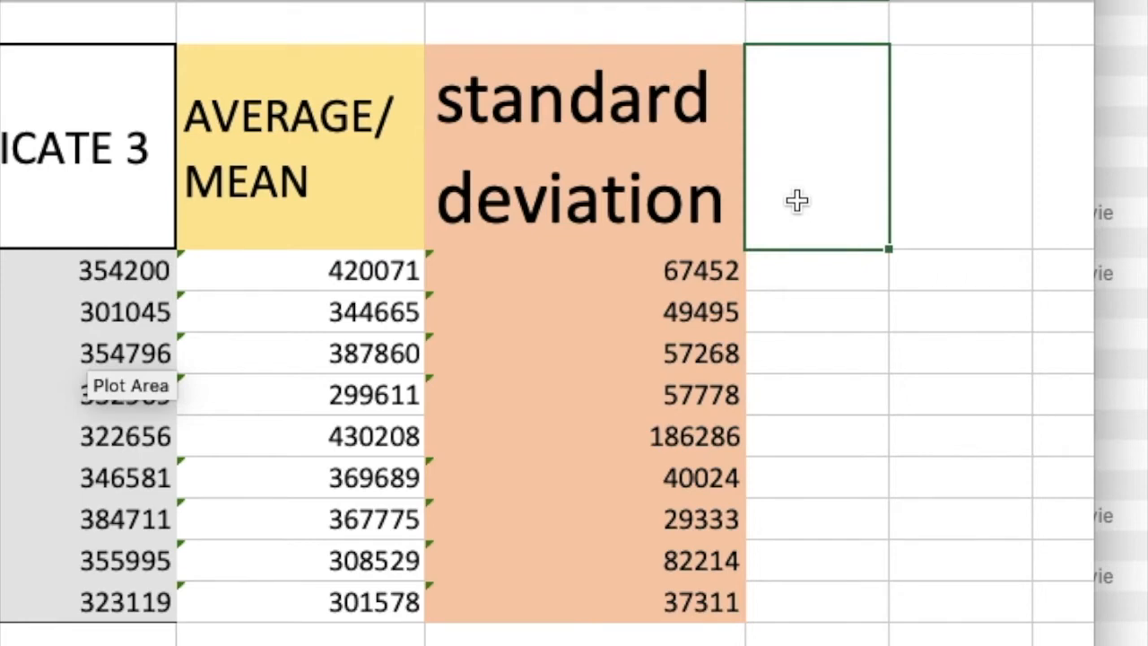
- Add an SEM heading, an 'N=3 in this instance' note, and =SQRT(3) filled down
type("SEM")
left_click(960, 146)
type("SQRT (N")
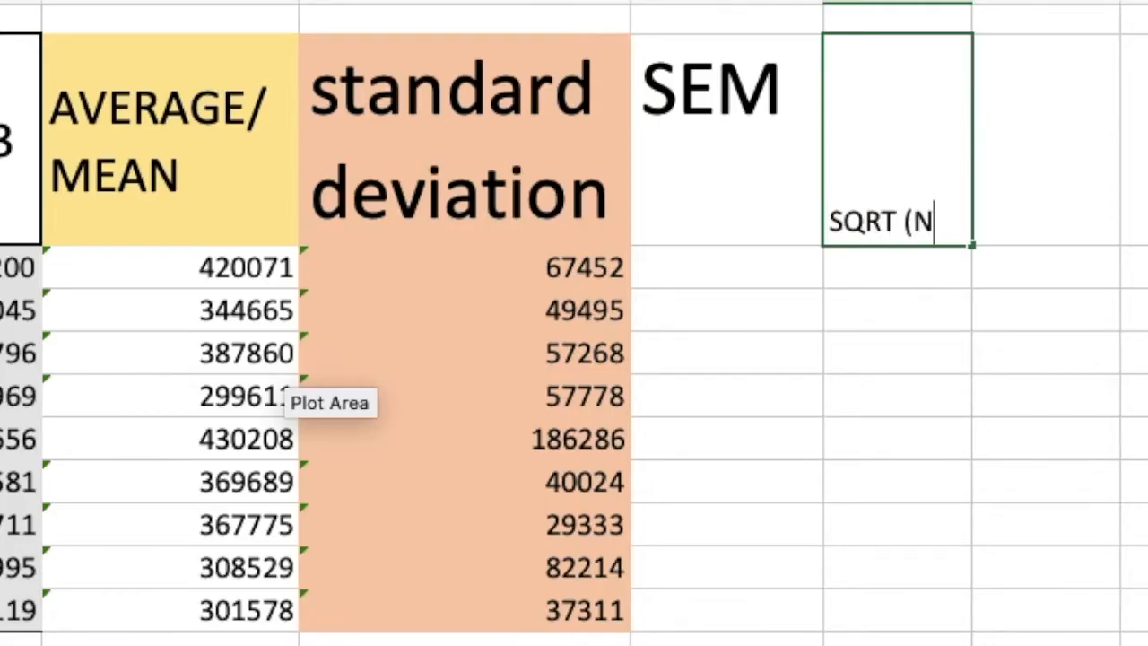
type(")")
key("enter")
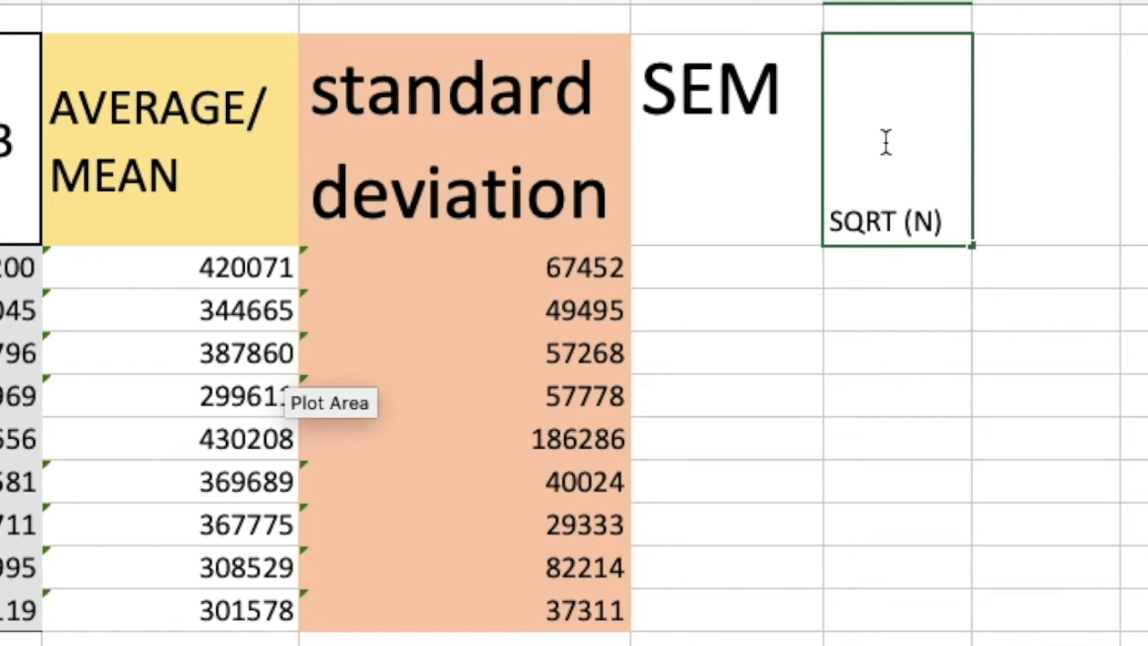
type("=3 IN THIS INSTA")
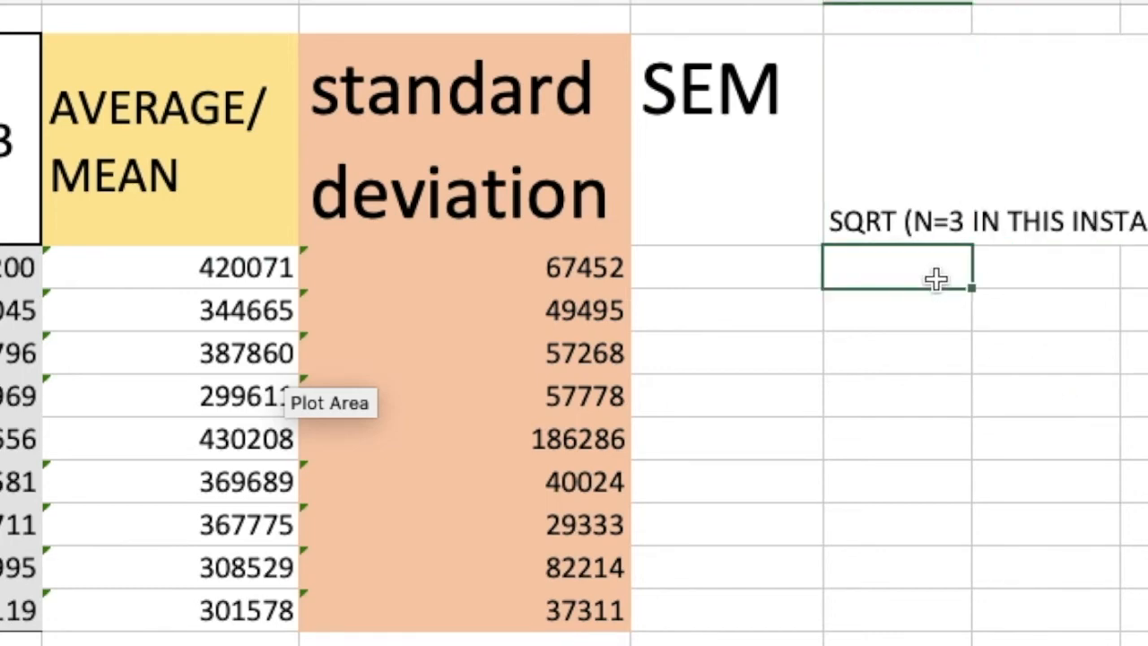
type("=SQRT(")
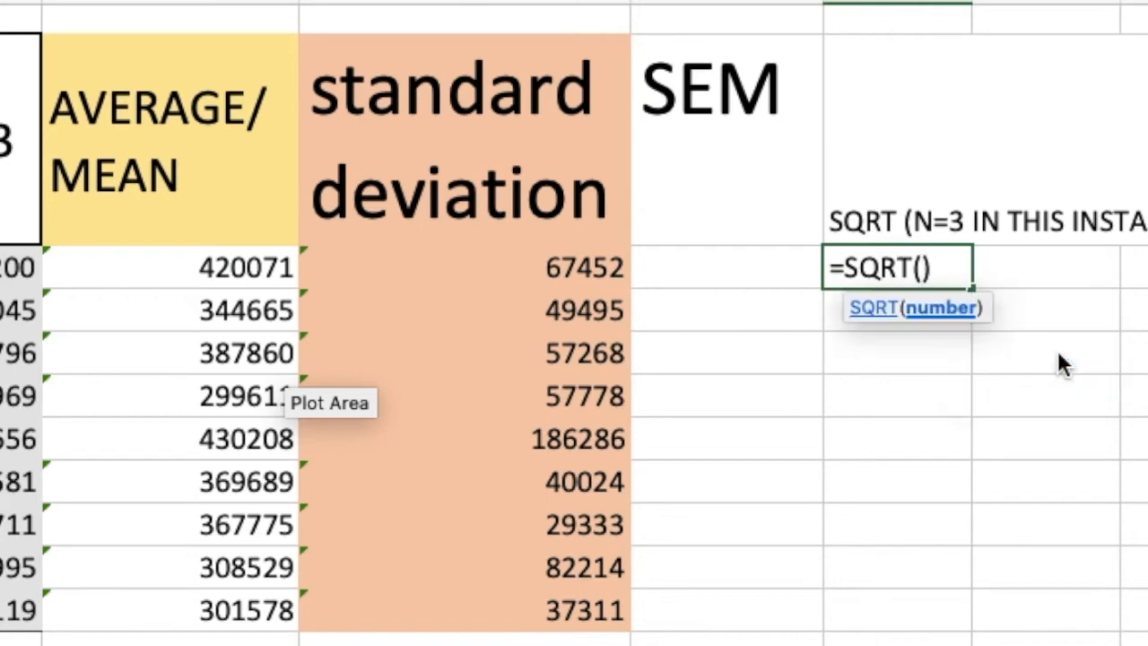
type("3")
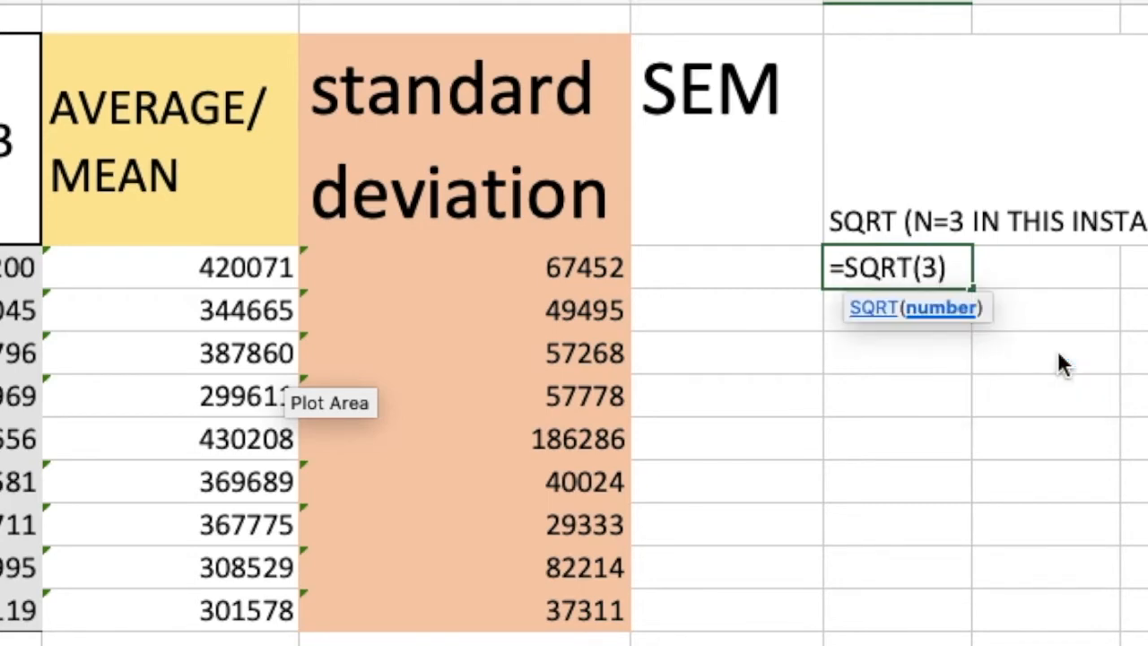
key("enter")
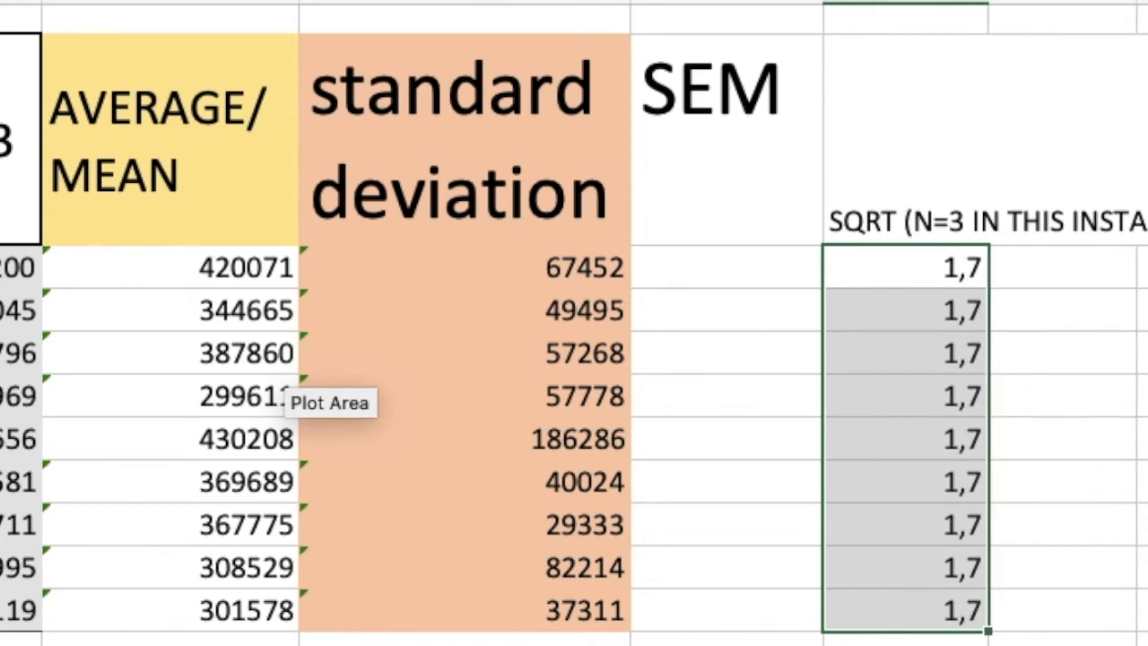
left_click(725, 267)
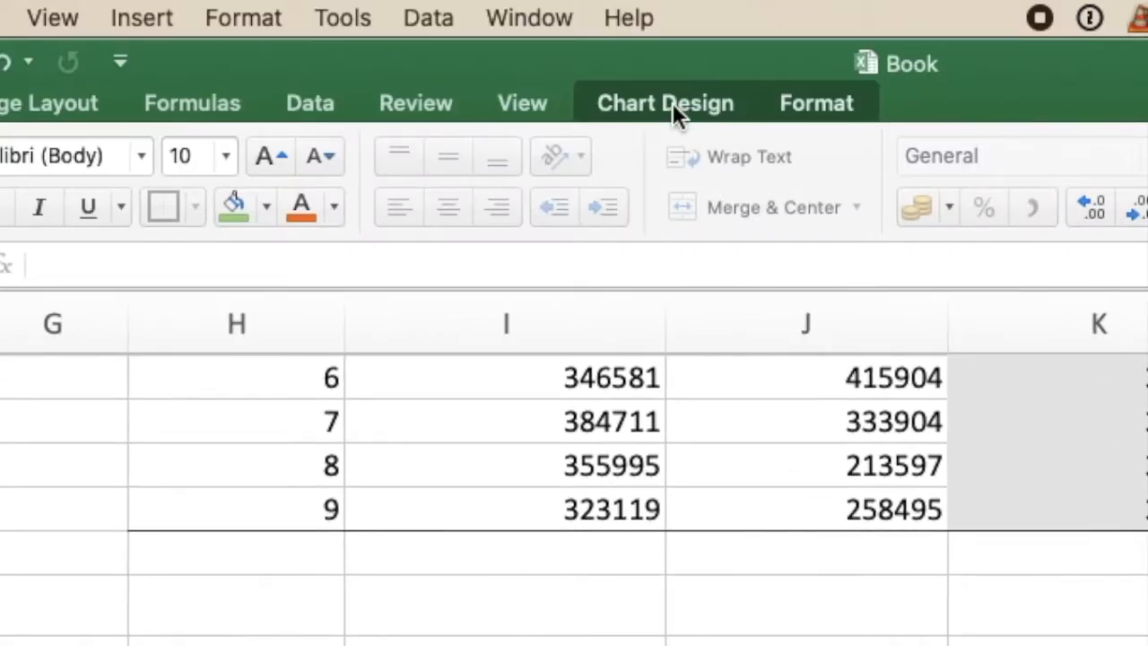
- Add Custom error bars from More Error Bars Options and bring up Specify Value
left_click(664, 102)
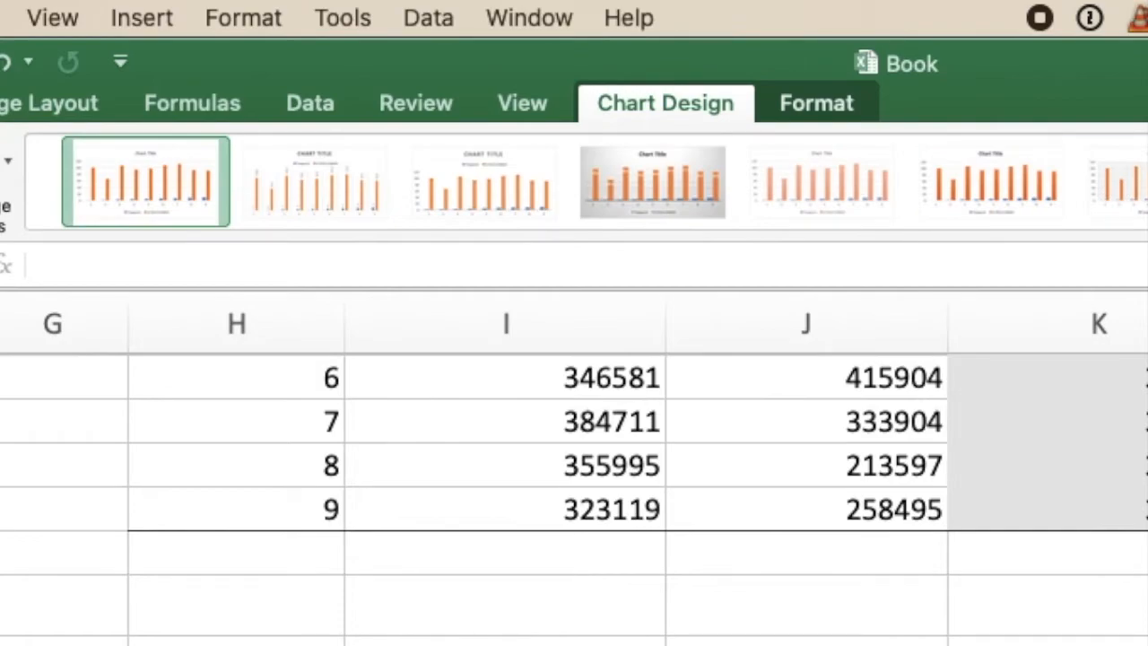
left_click(61, 128)
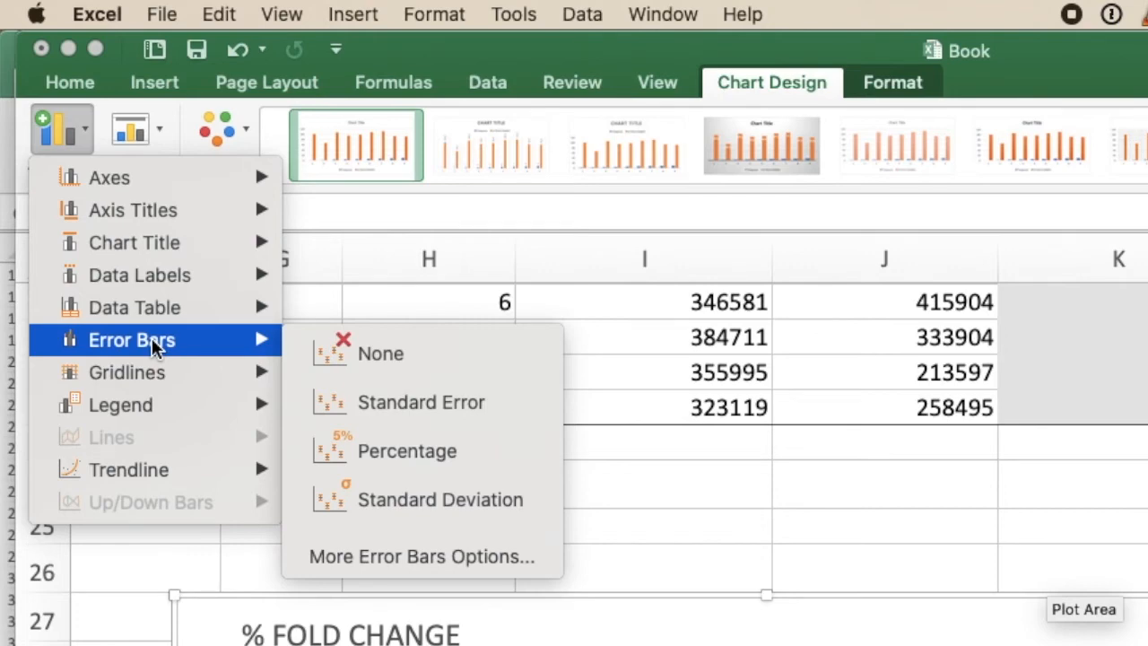
left_click(420, 556)
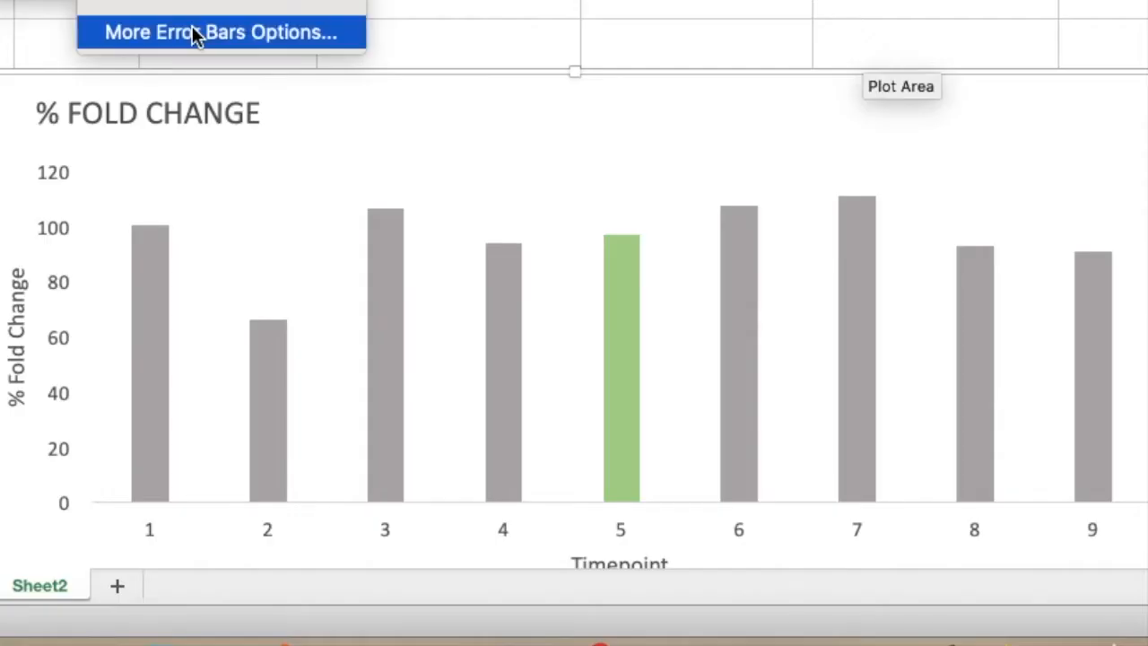
left_click(221, 32)
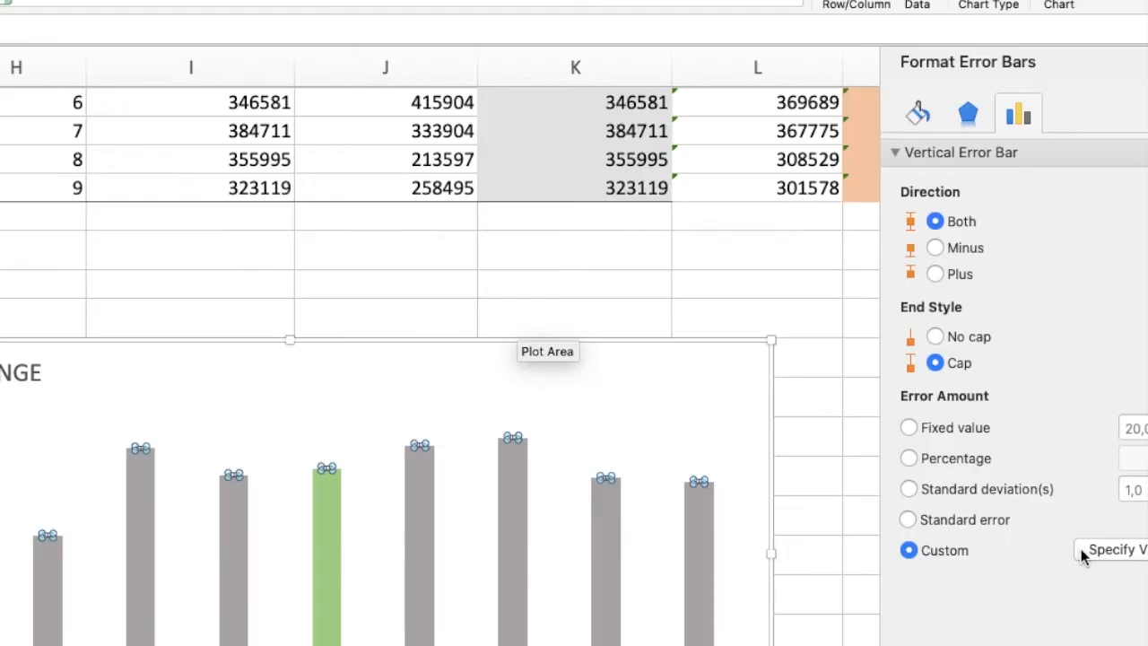
mouse_move(1130, 555)
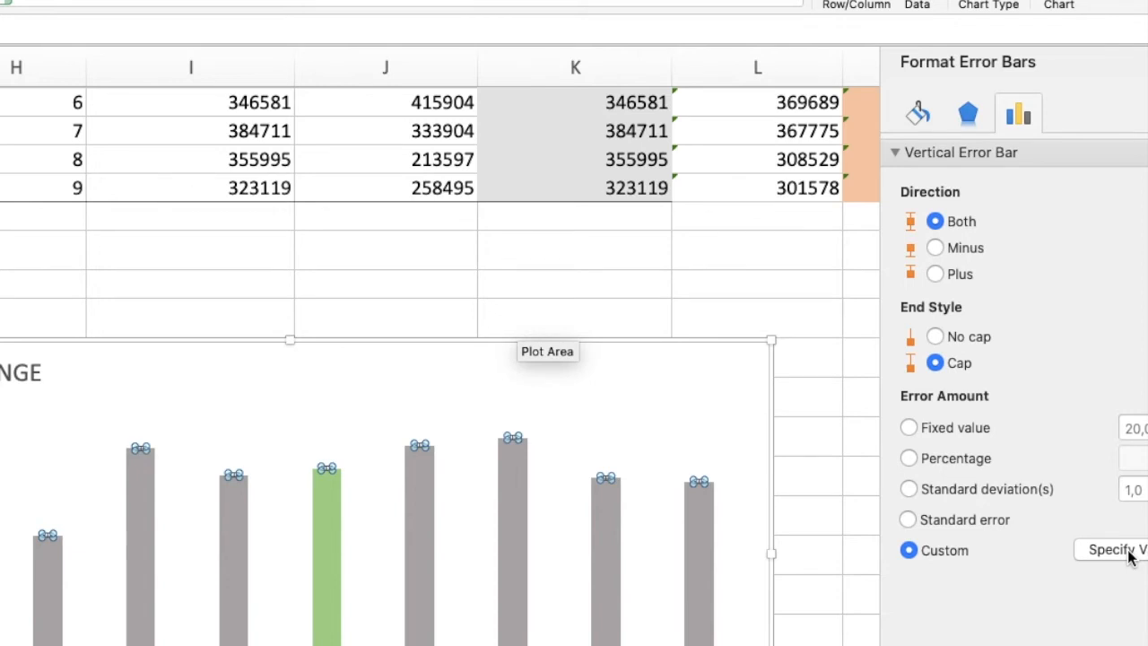
left_click(1112, 549)
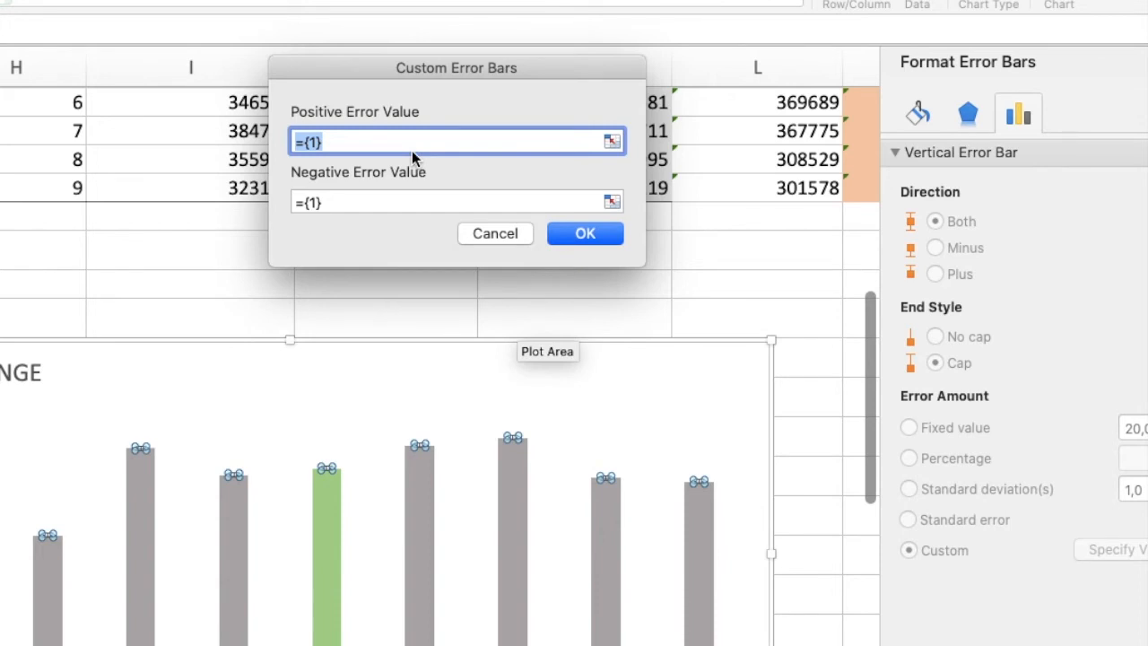
mouse_move(365, 295)
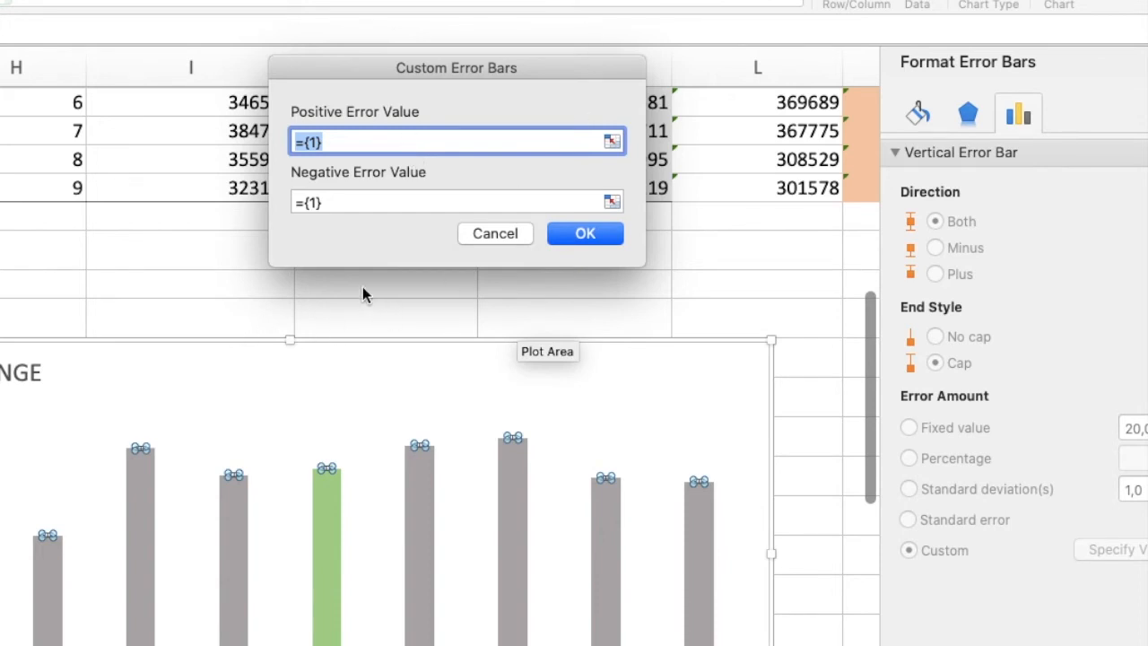
mouse_move(121, 285)
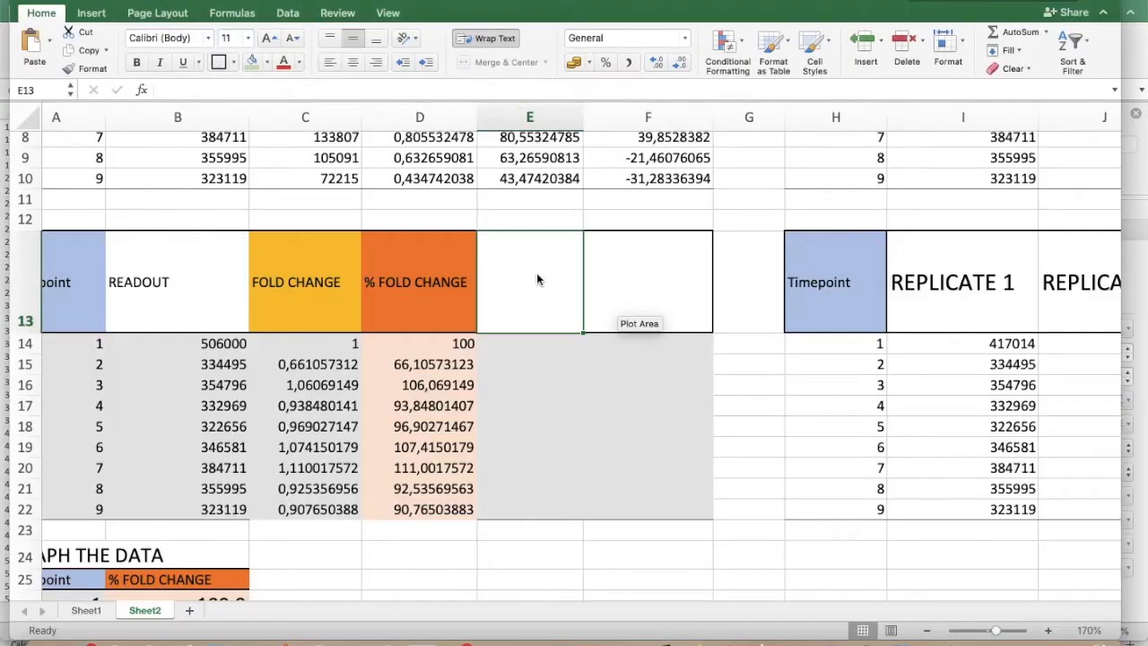
- Head E13 NORMALISED, move the chart aside, and start the E14 formula
type("NORMA")
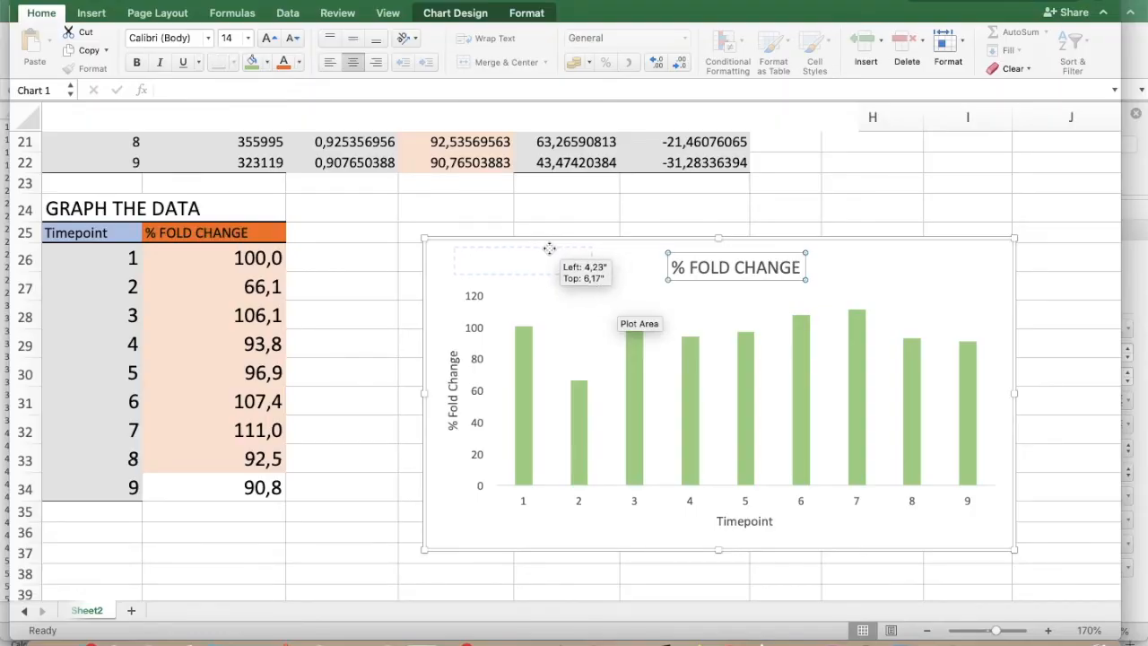
left_click_drag(735, 267, 522, 261)
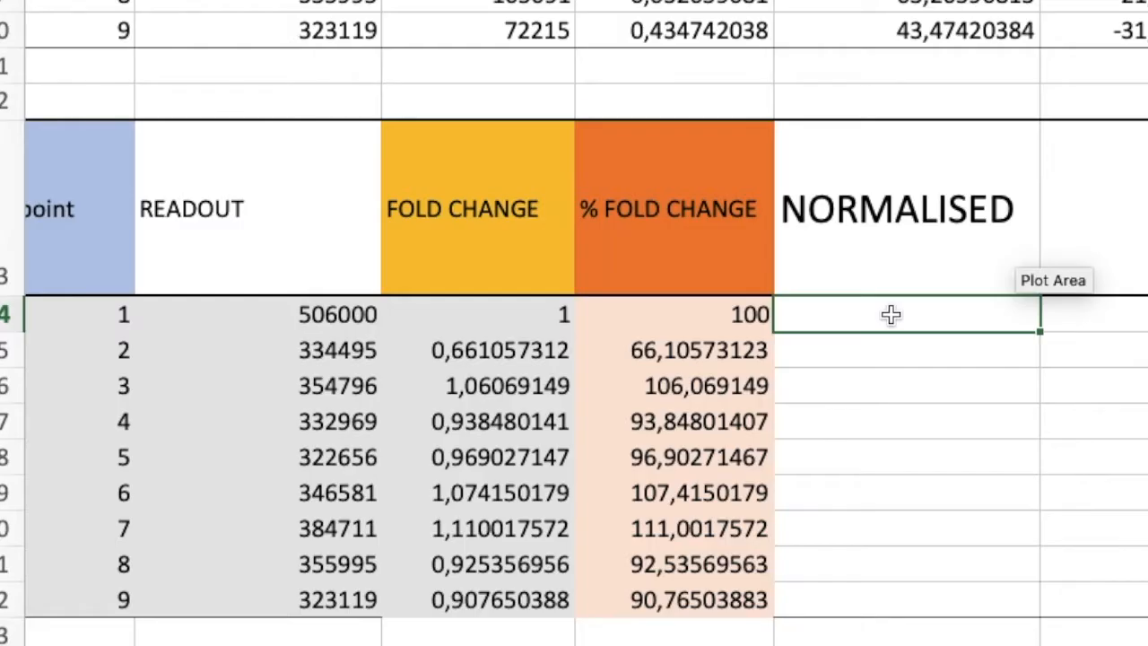
type("=")
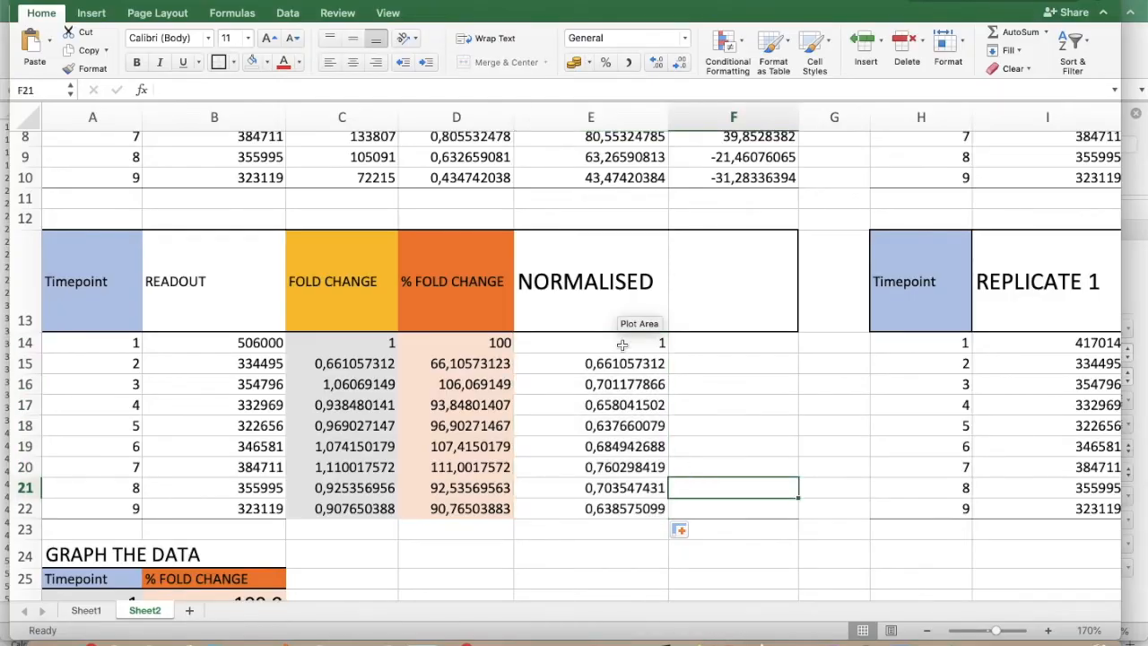
- Fill the % NORMALISED formula down to timepoint 9 and type a 'HOW SIG' heading
left_click(590, 343)
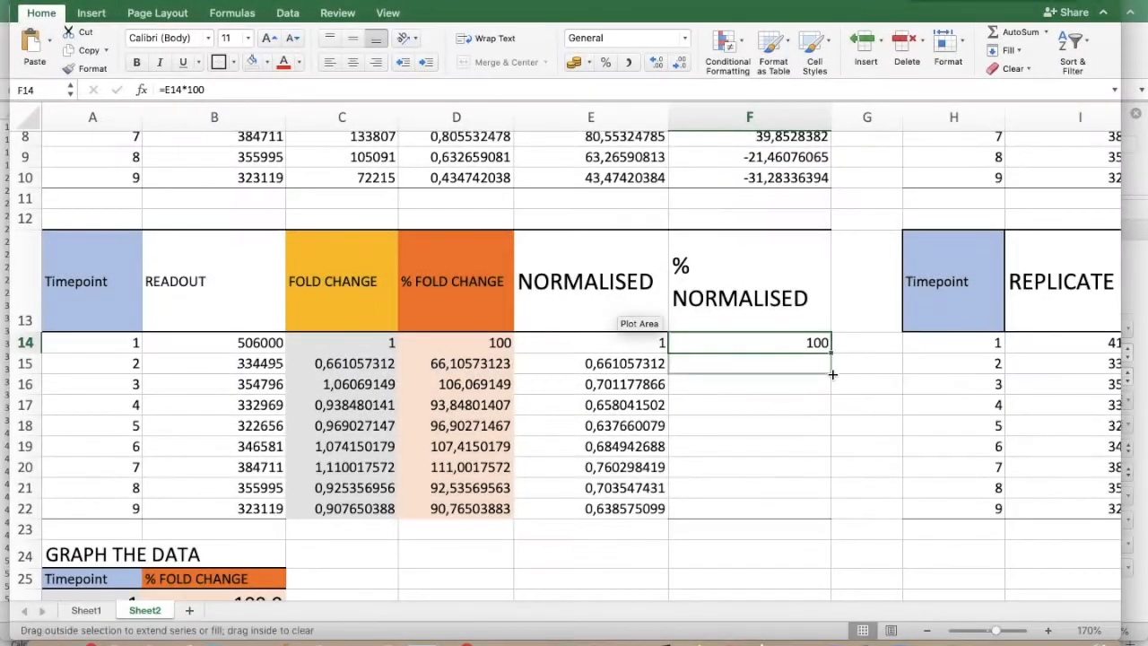
left_click_drag(830, 350, 830, 511)
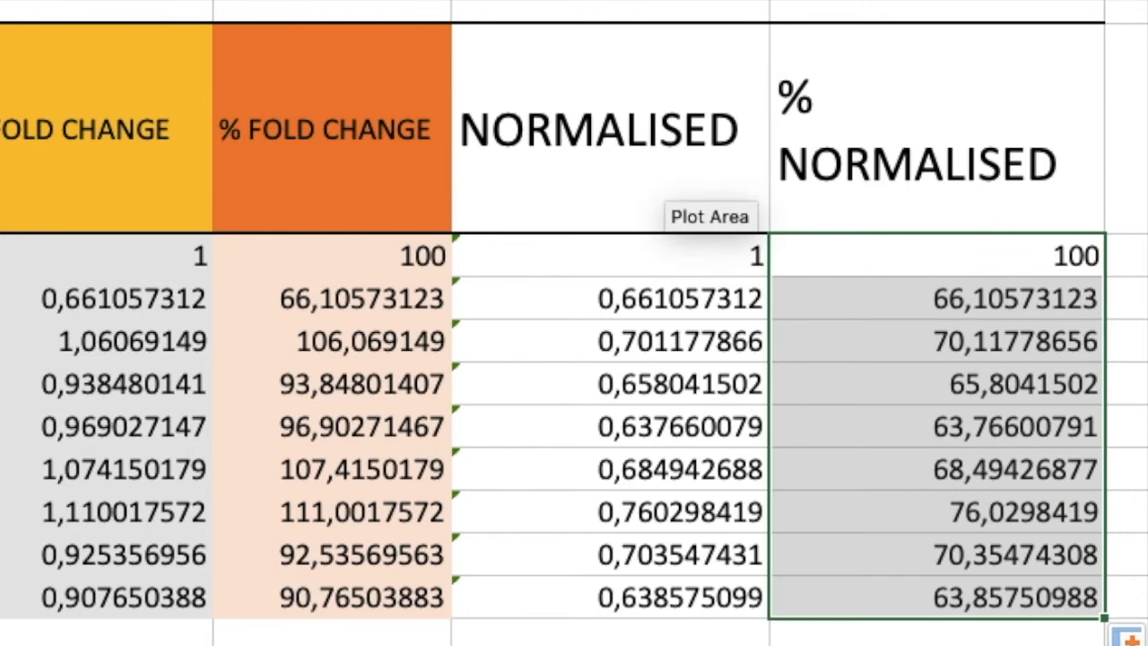
left_click(986, 341)
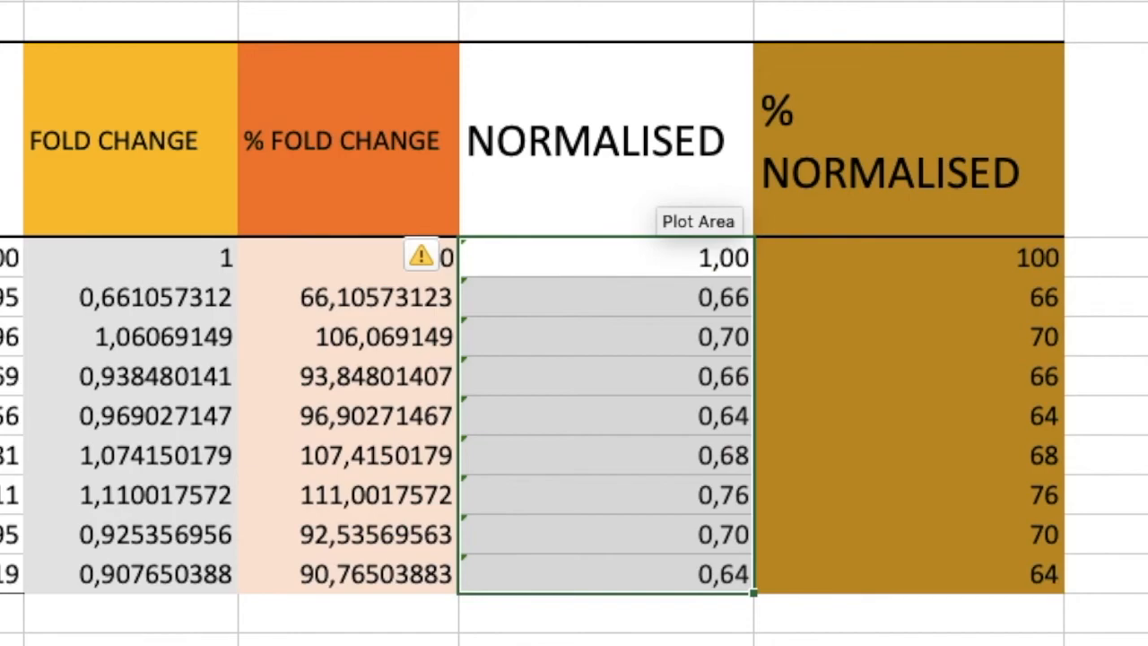
type("HOW SIG")
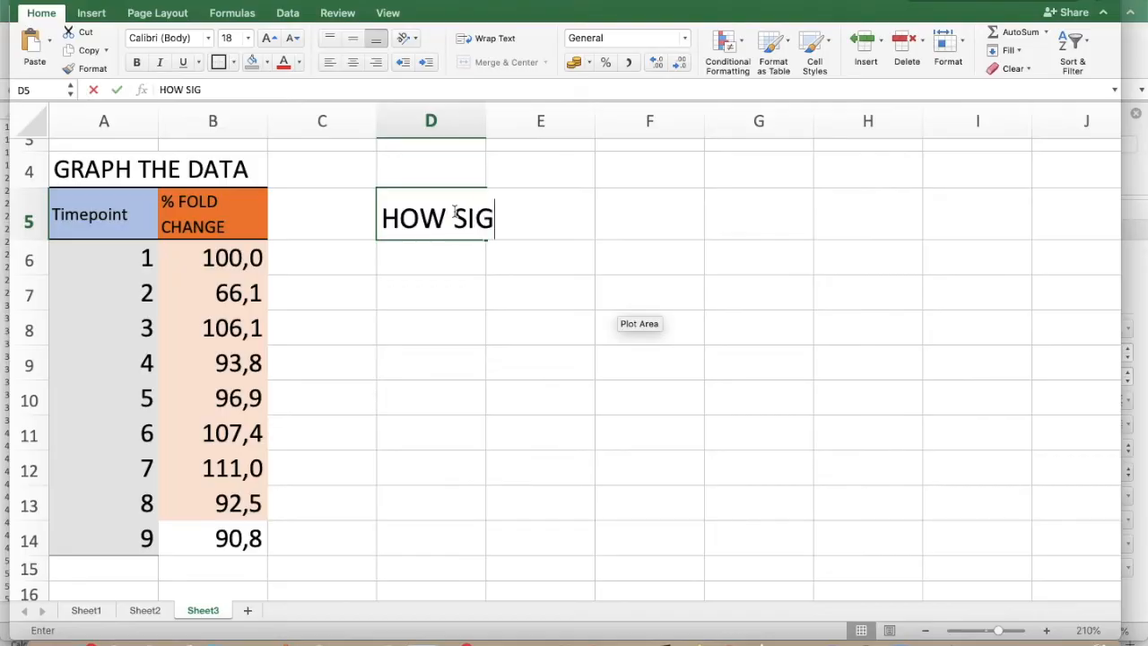
- Type 'ARE THE OBSERVED DIFFERENCES SIGNIFICANT?' in D5 with 'STATISTICALLY' in the cell below
type("ARE THE")
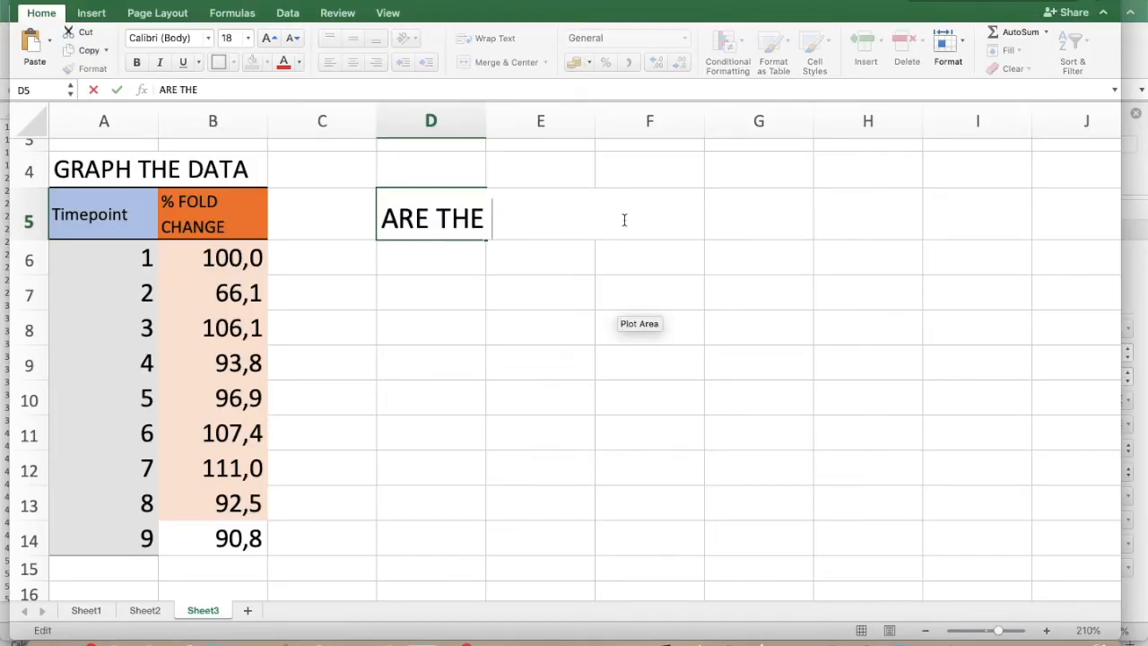
type("OBSERVED DIFFERENCES S")
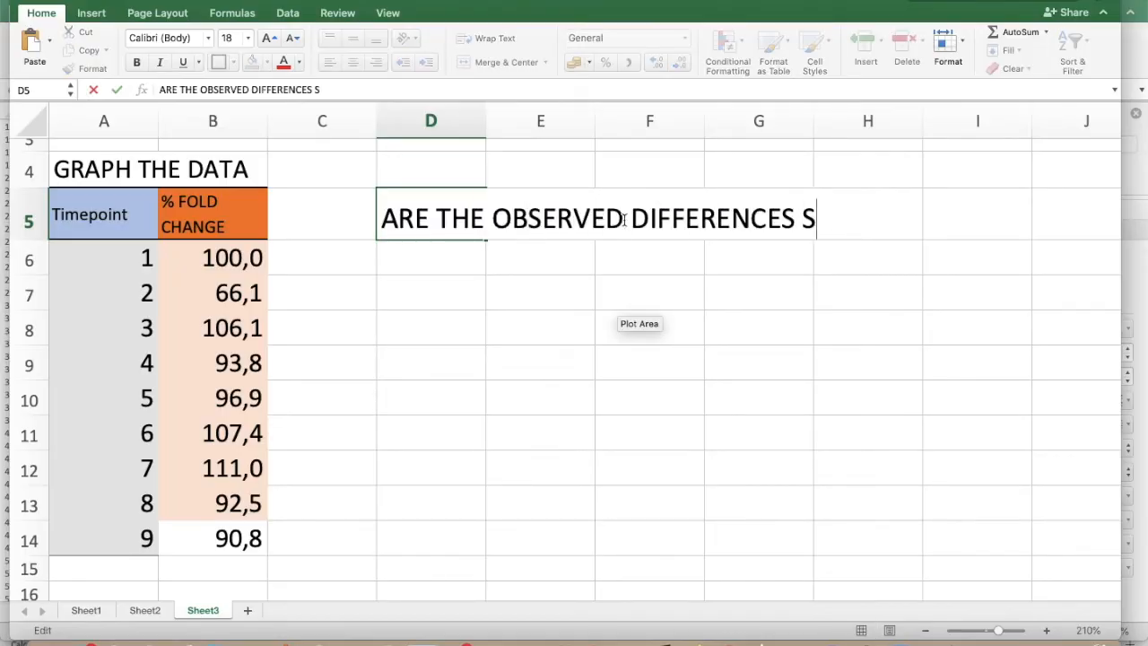
type("IGNIFICANT?")
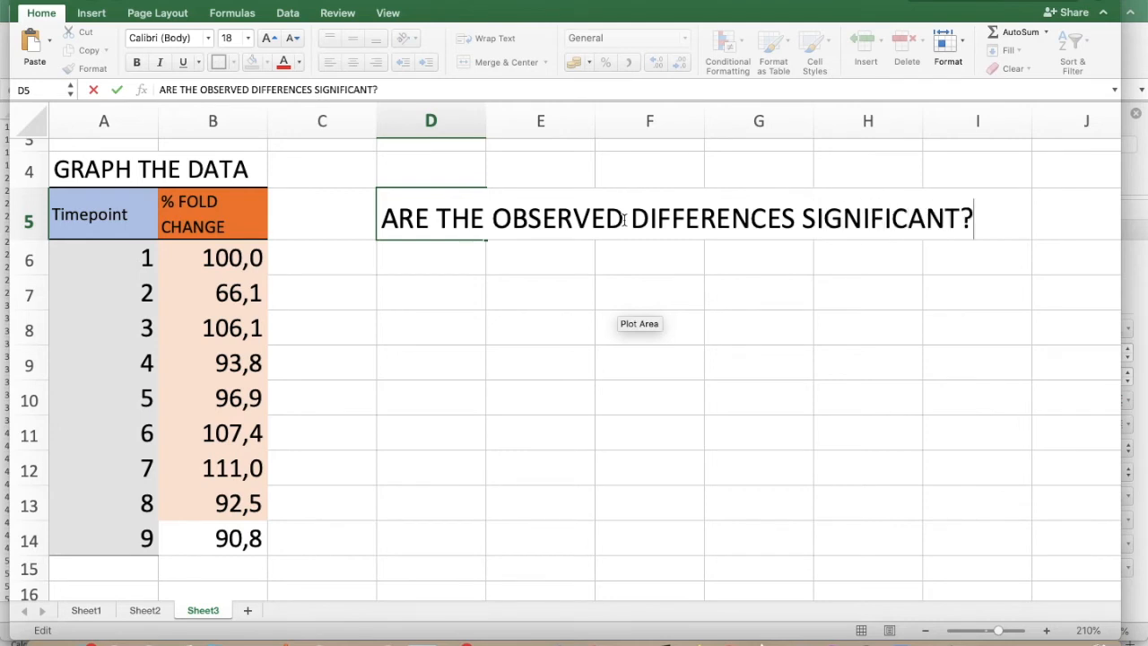
mouse_move(460, 263)
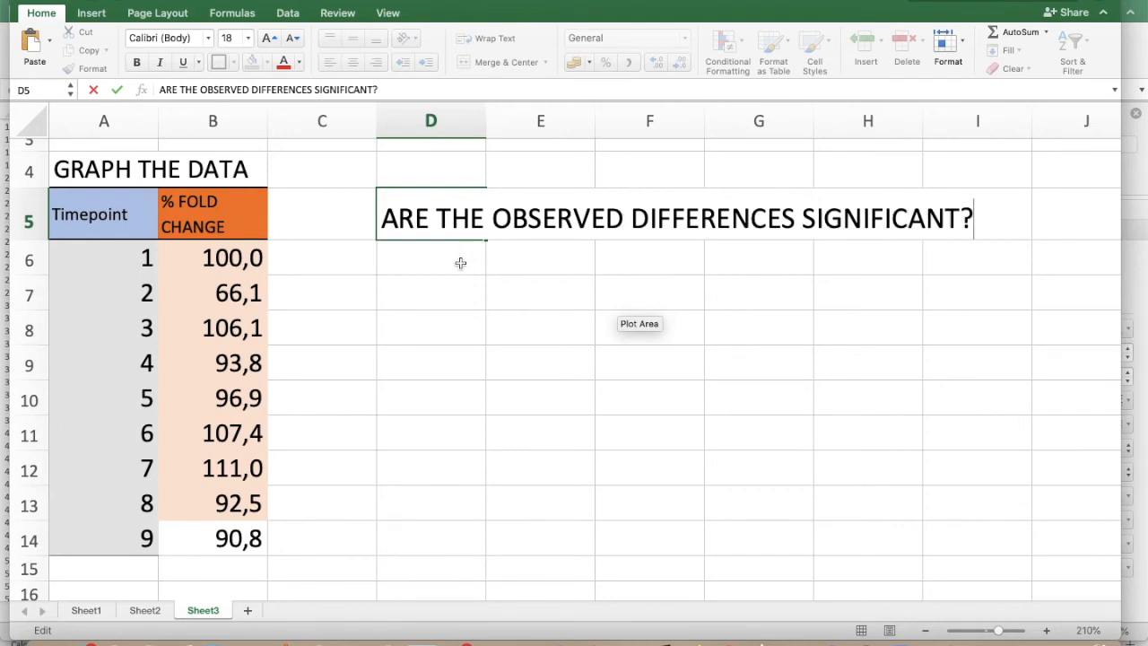
type("STATISTICALLY")
left_click(430, 362)
type("WHERE")
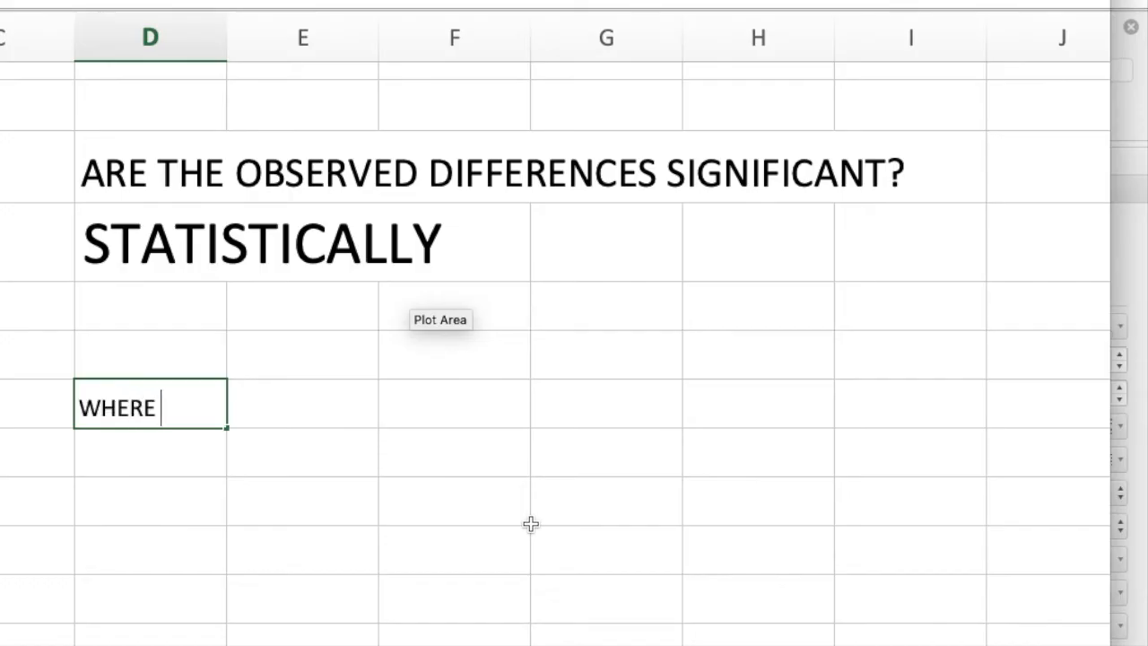
- Type the note 'WHERE AVERAGES/MEANS WERE USED, USE T-TEST OR ANALYSIS OF' below the heading
type("AVERAGES/MEANS")
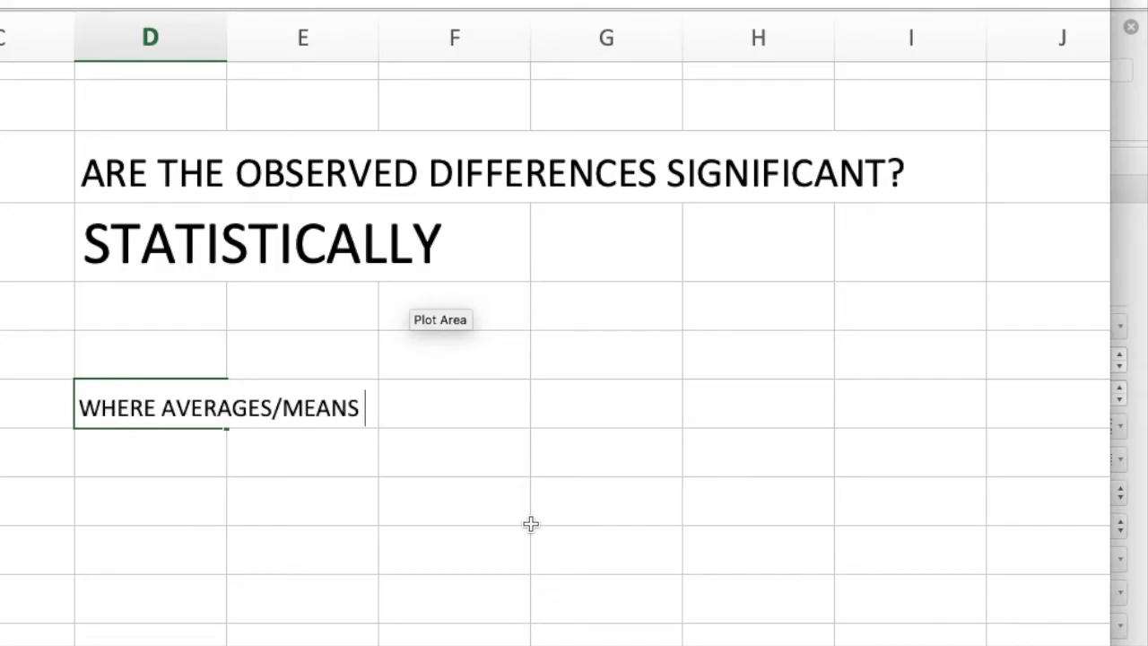
type("WERE")
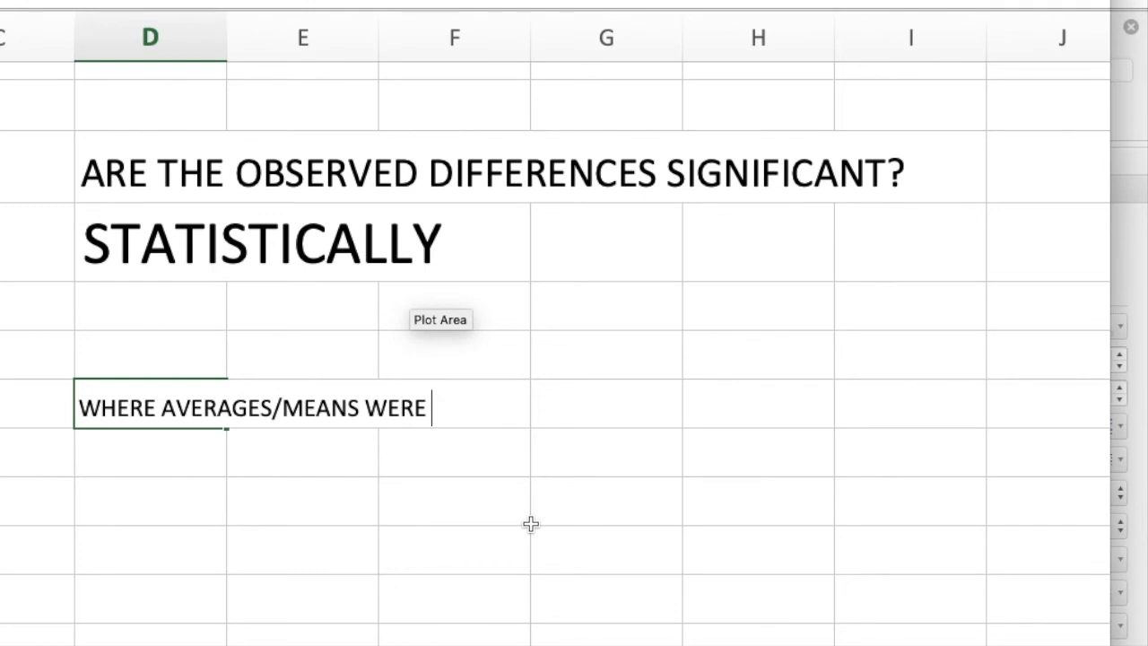
type("USED,")
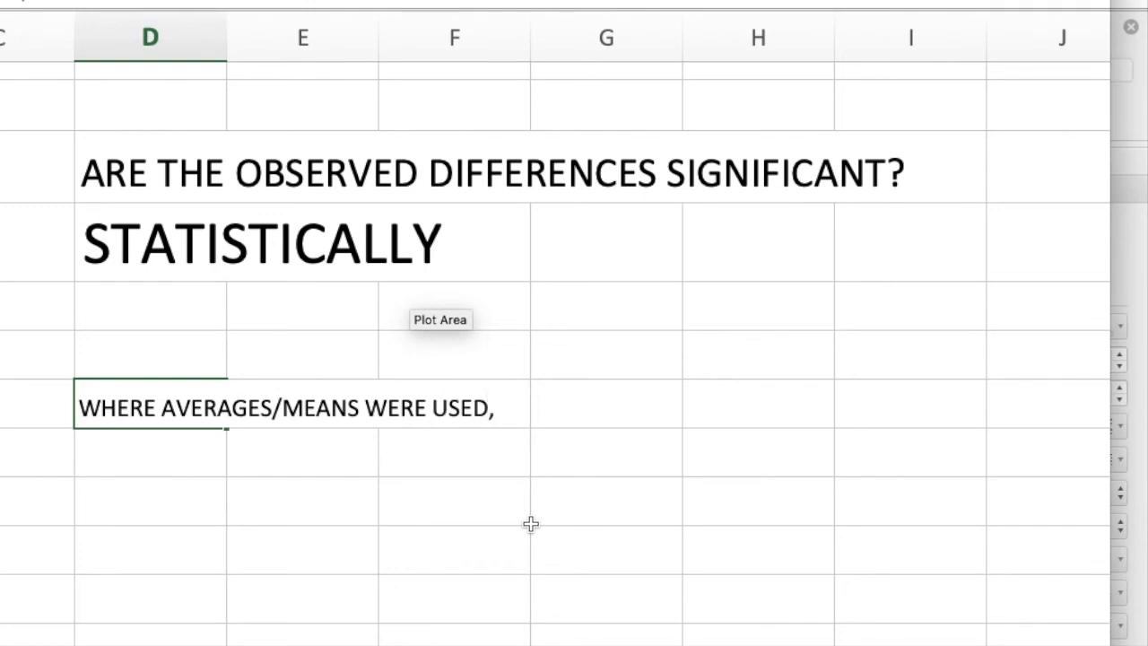
type("USE")
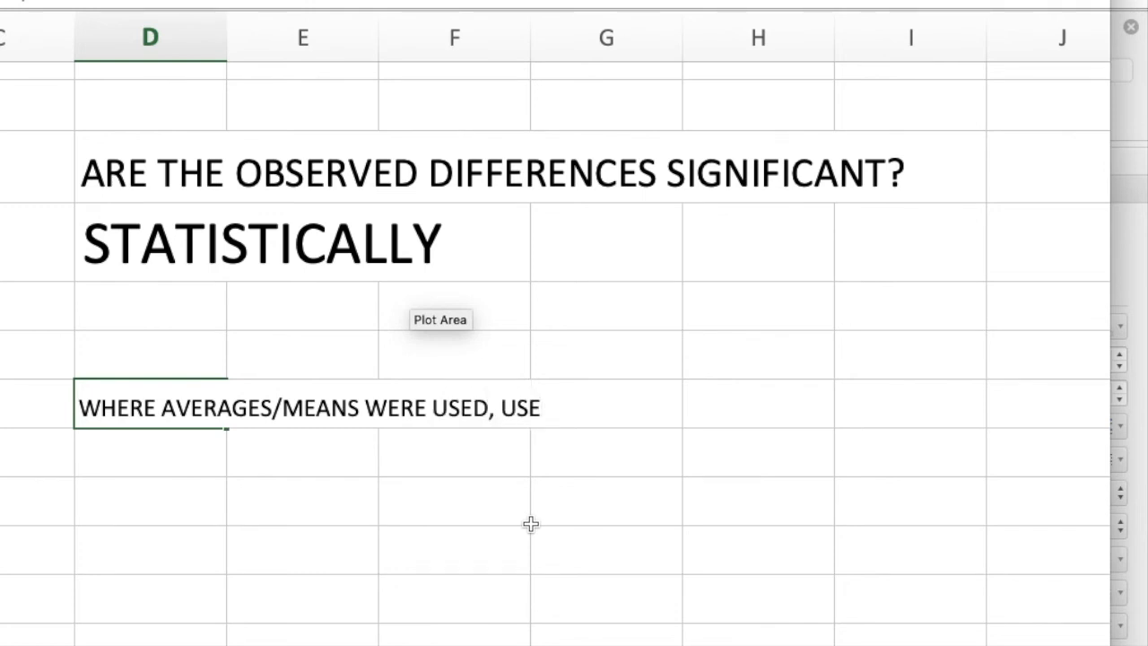
type("T")
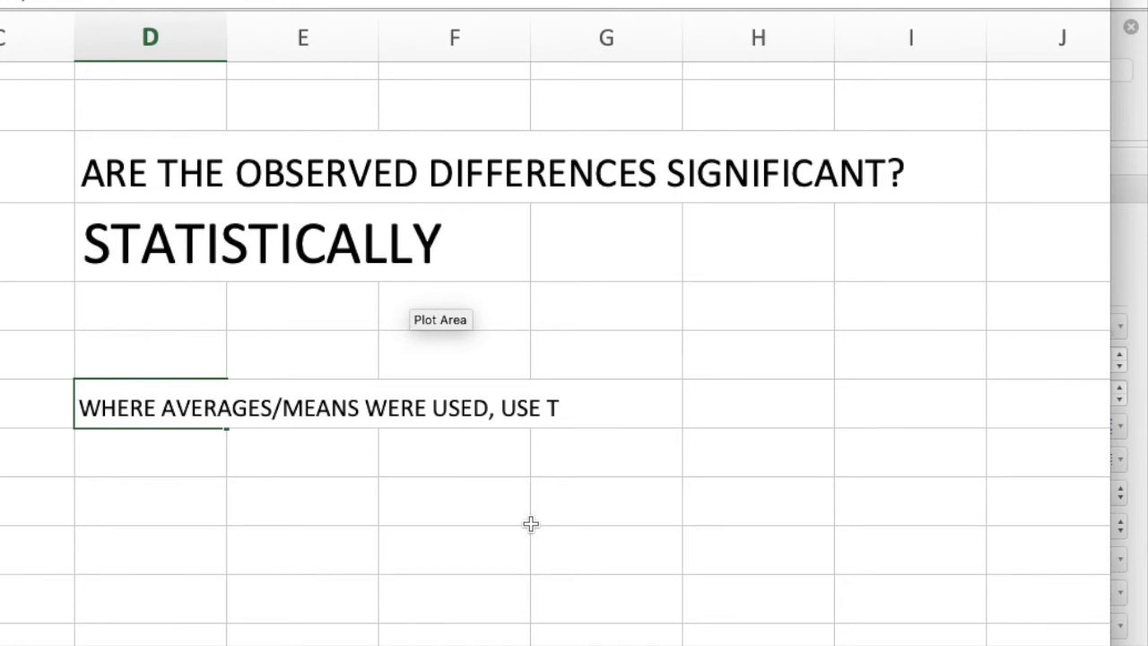
type("-TEST")
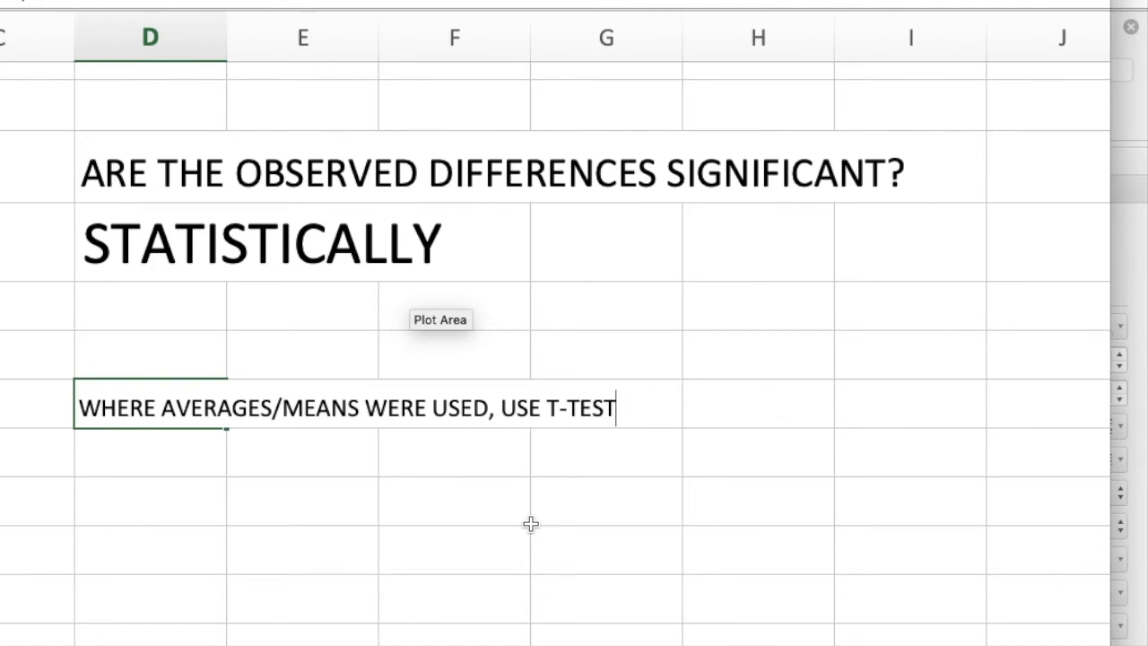
type("OR")
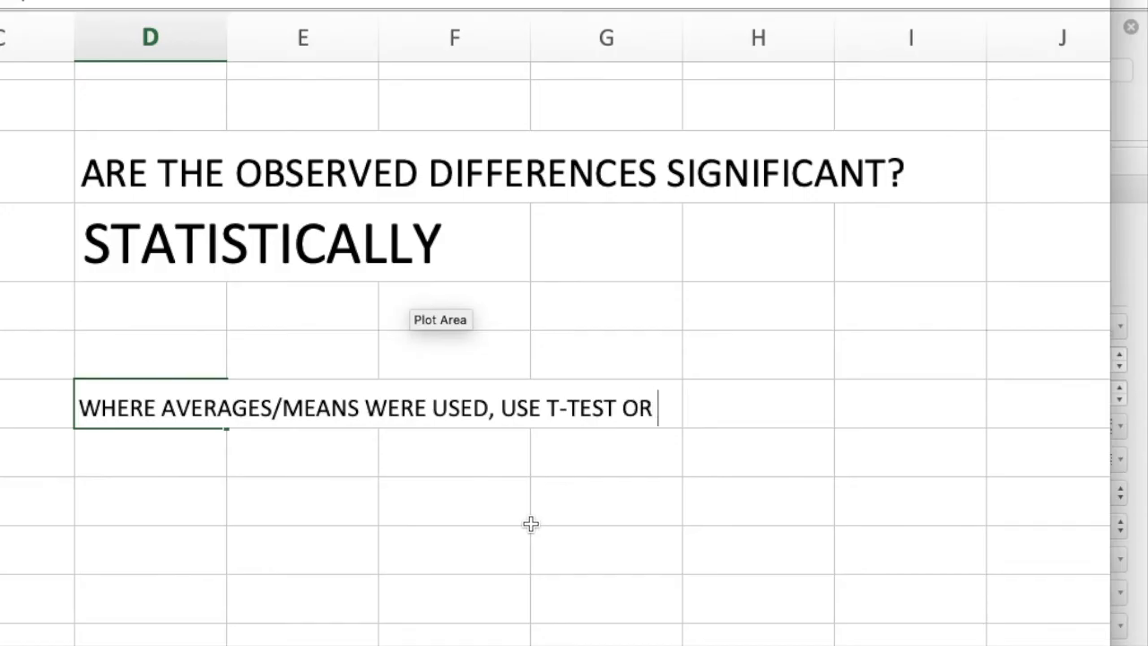
type("ANALYSIS OF")
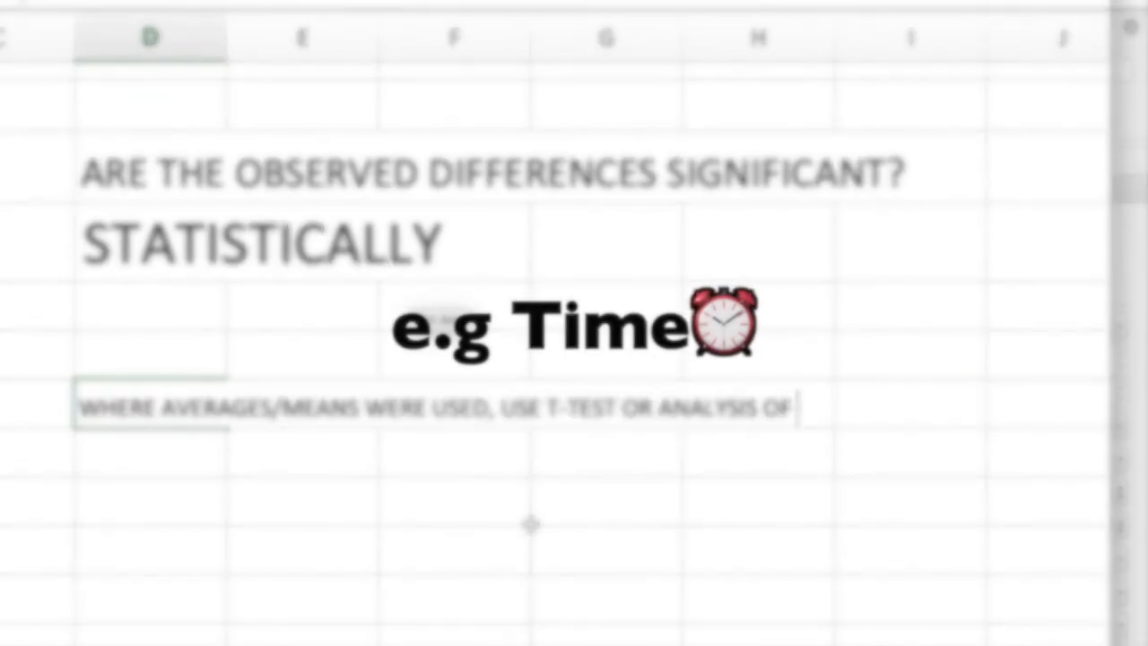
type("VARIANCE")
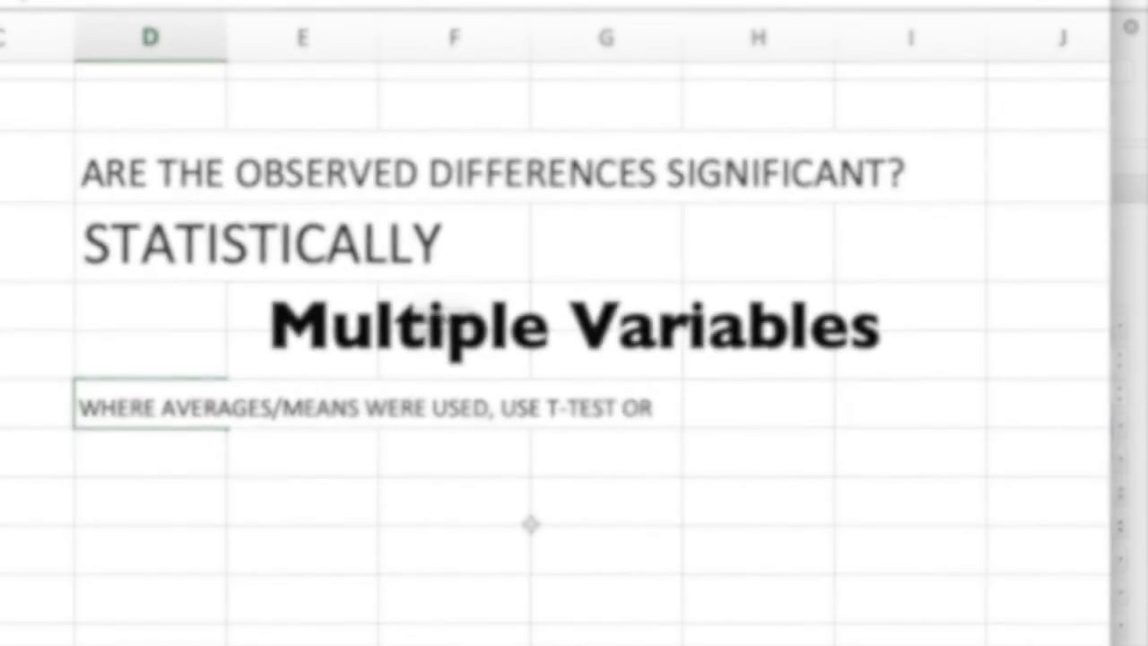
type("ANALYSIS OF VA")
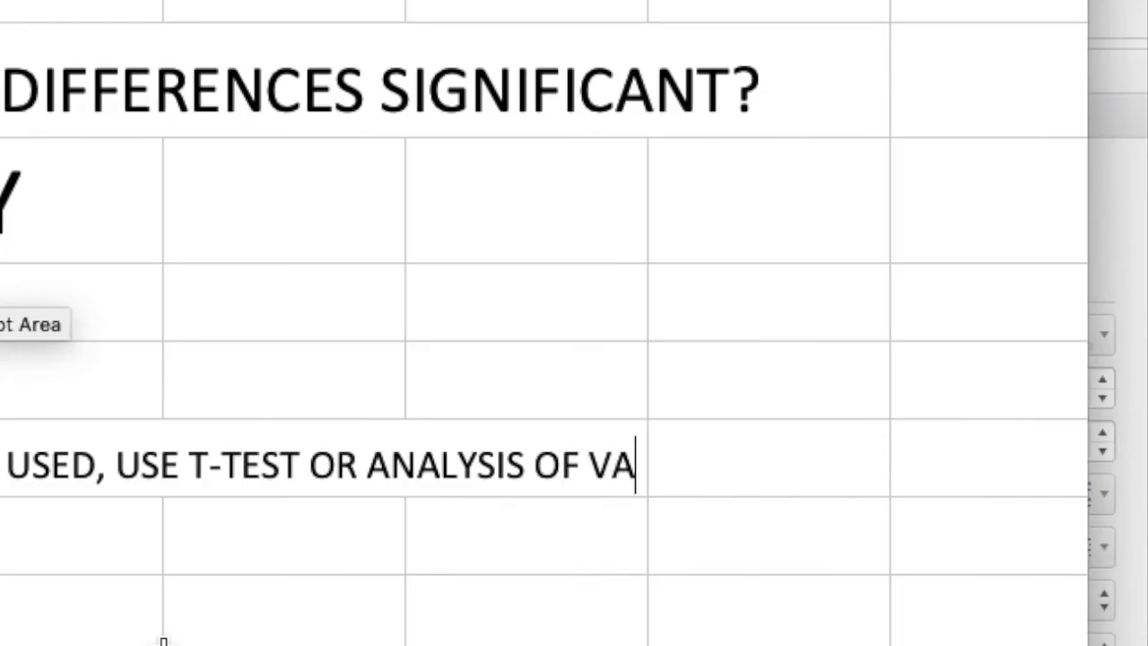
- Finish the note with 'VARIANCE (ANOVA)' and scroll down to the next line
type("RIANCE (ANOVA")
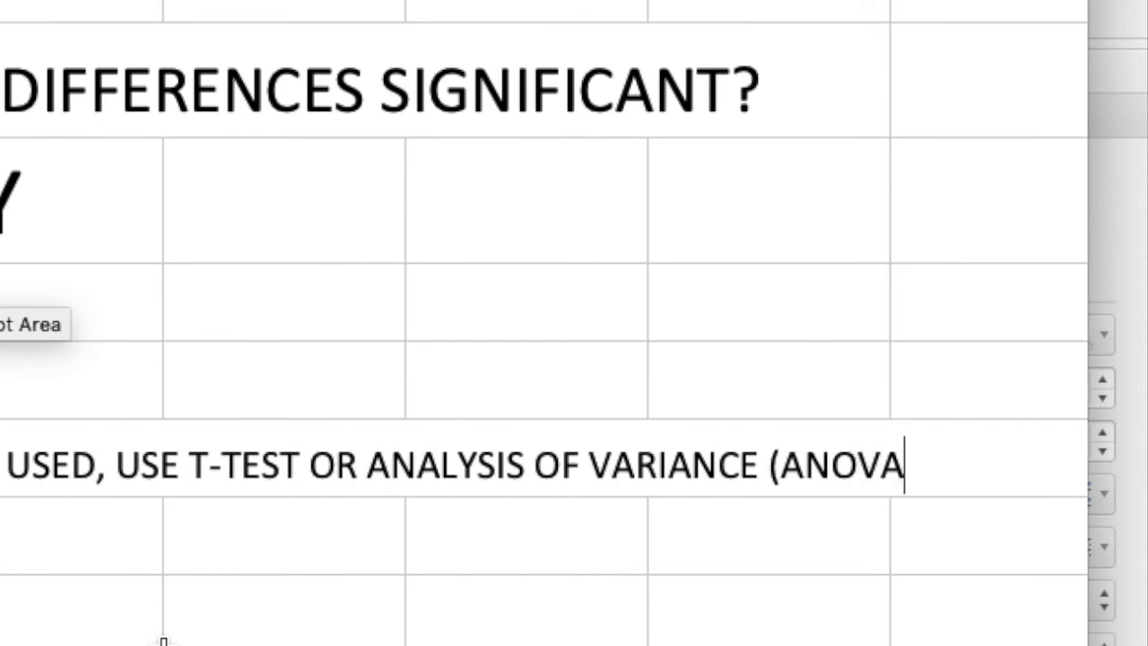
scroll("down", 3)
type("T-TEST APPLIES WHERE YOU HAVE ONLY 2 VALUES TO COMP")
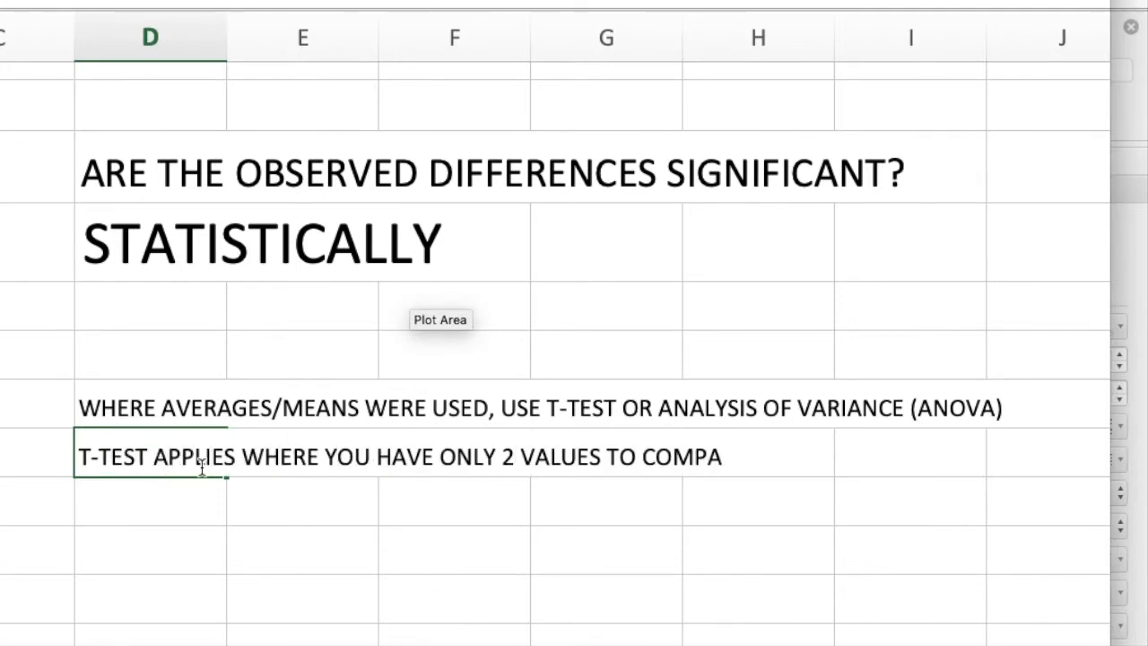
- Type the ANOVA line for multiple means/averages, then select both explanation lines to enlarge their font
type("ANALYSIS OF VARIANCE (ANOVA) FOR MULTIPLE A")
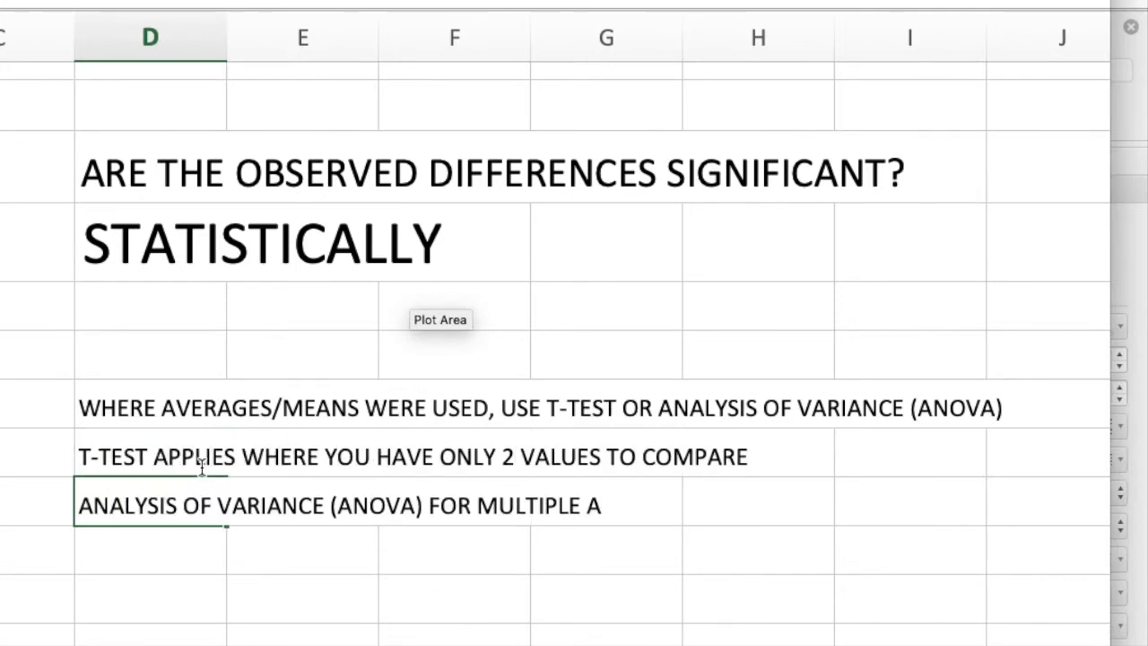
type("MEANS/AVERAGES THAT YOU NEED TO CO")
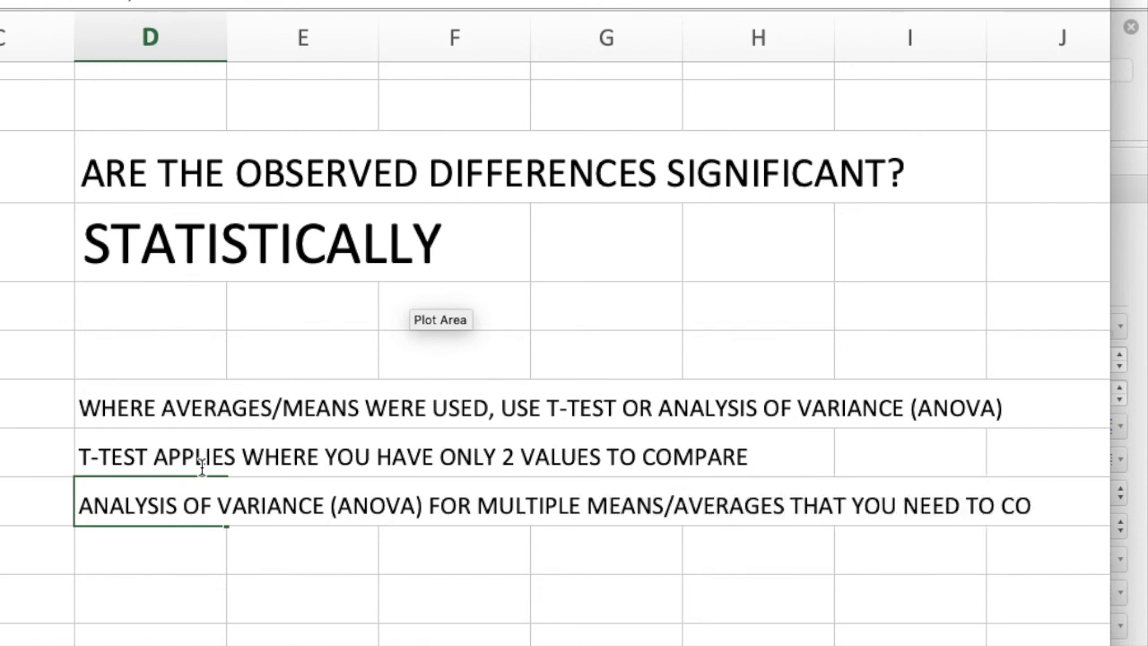
left_click(150, 549)
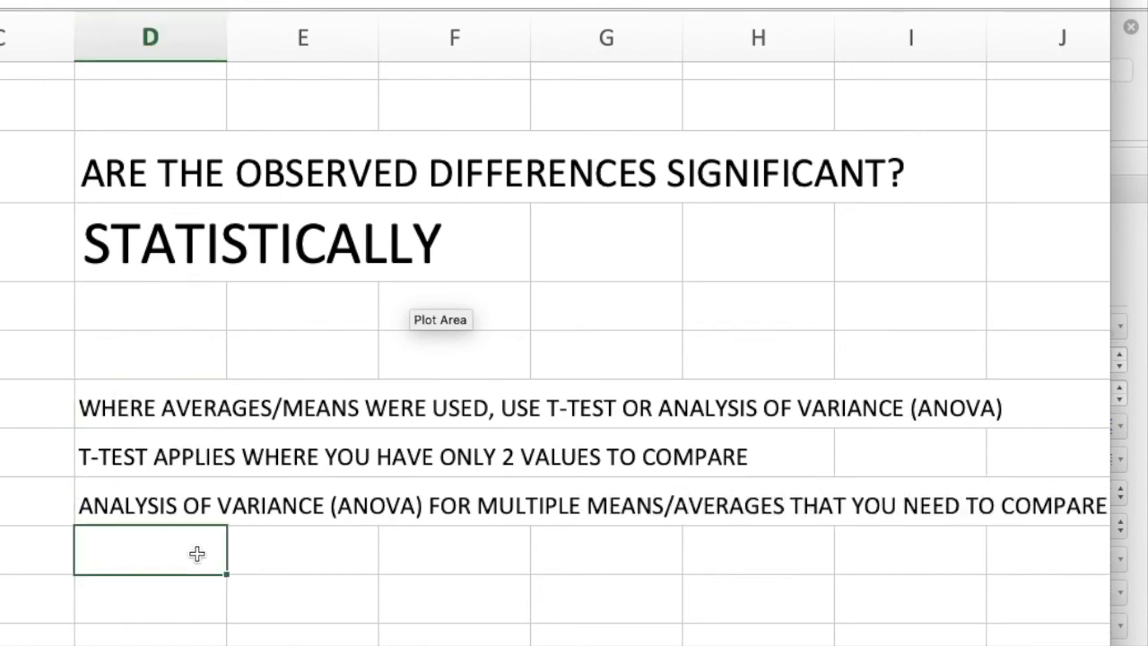
left_click(149, 456)
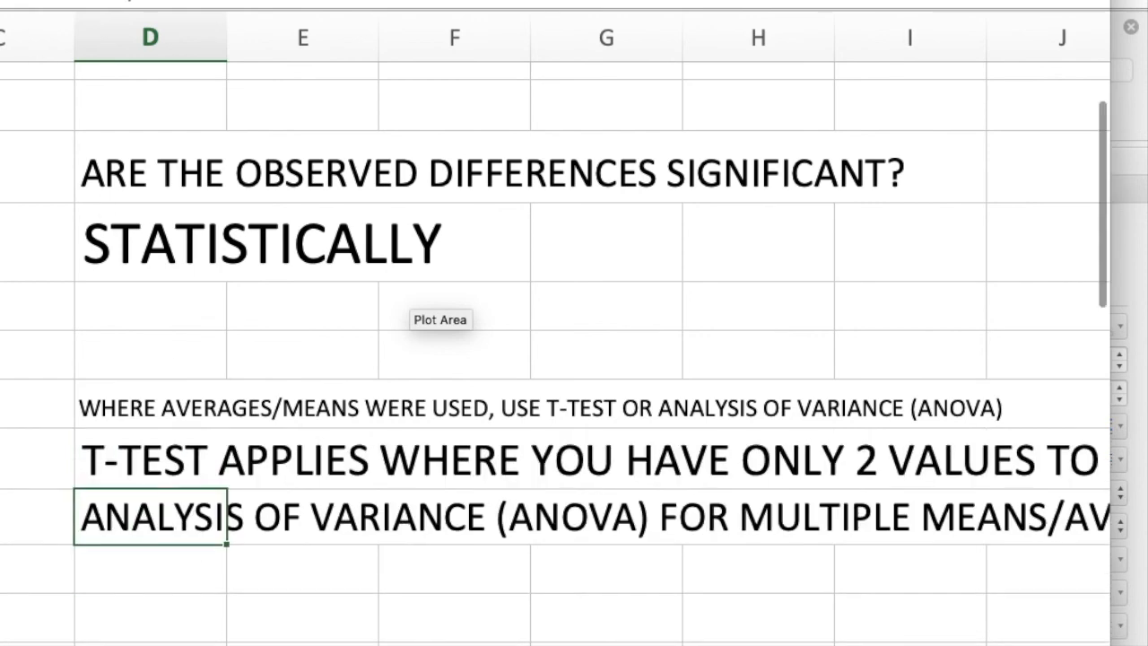
left_click(150, 567)
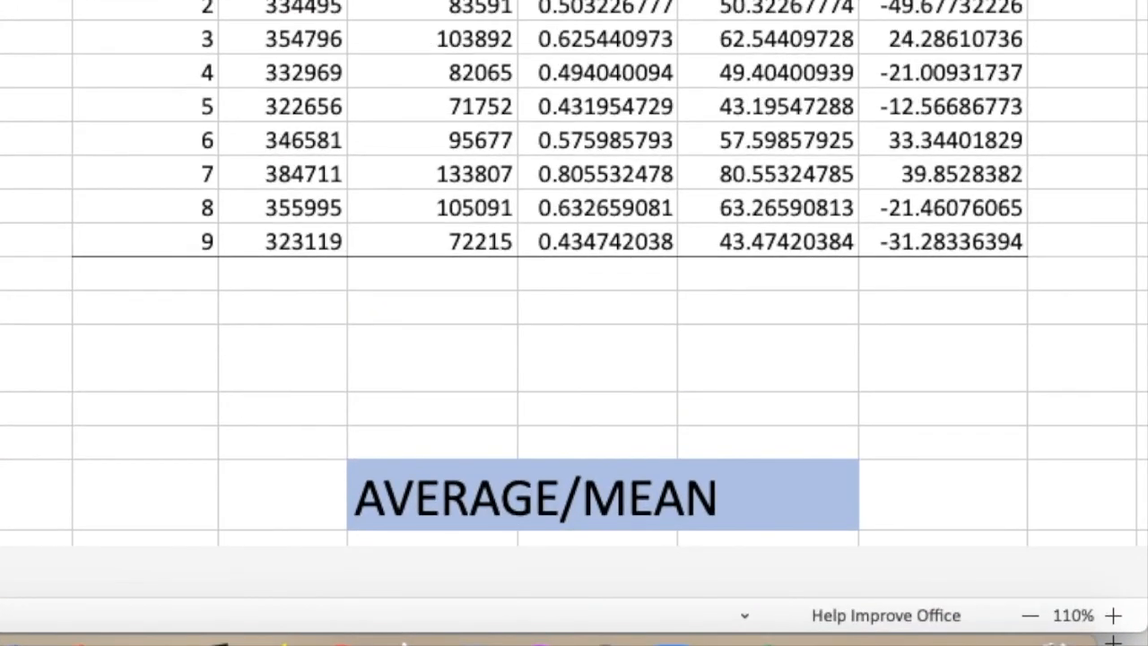
- Scroll the replicate sheet through the readout, FOLD CHANGE and % FOLD CHANGE columns
scroll("down", 3)
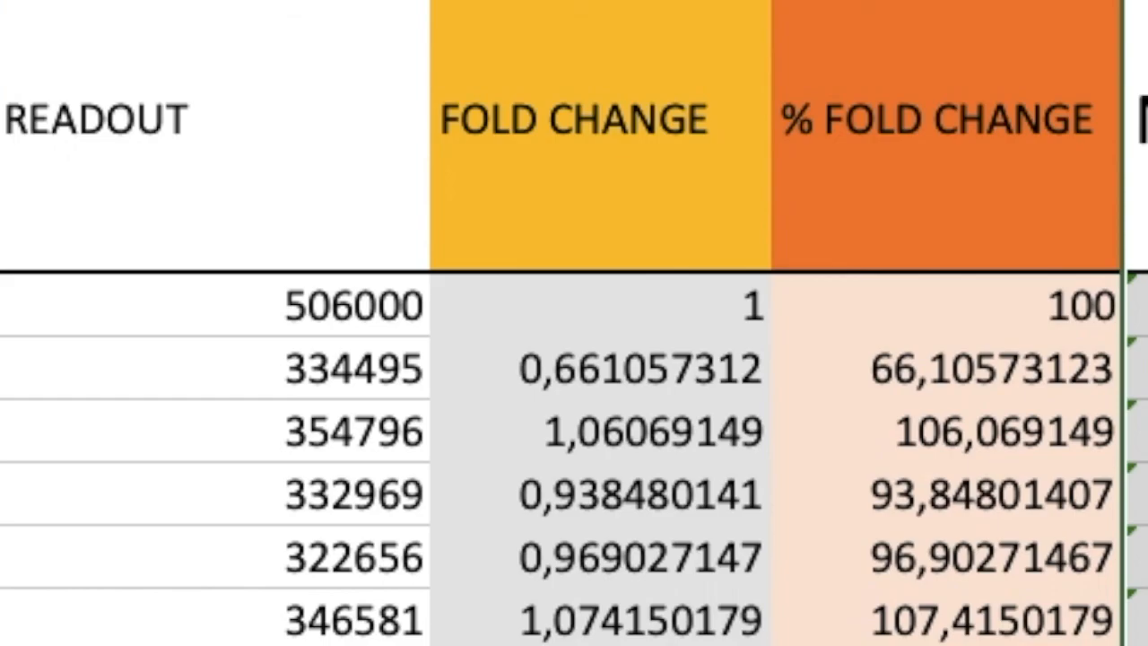
scroll("down", 3)
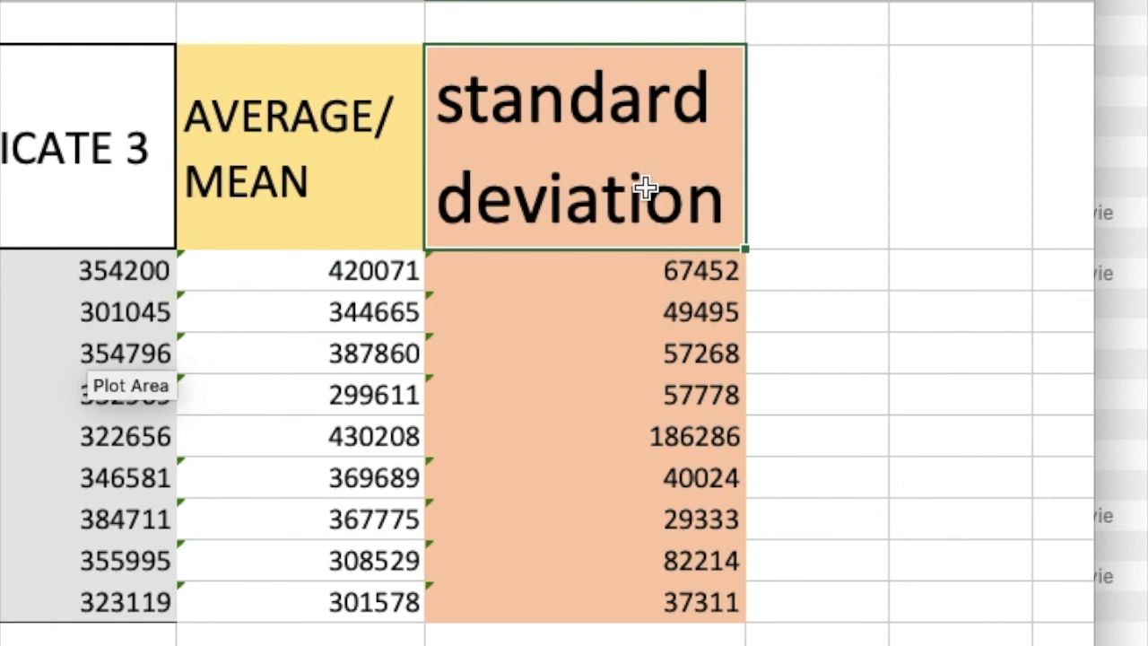
mouse_move(796, 201)
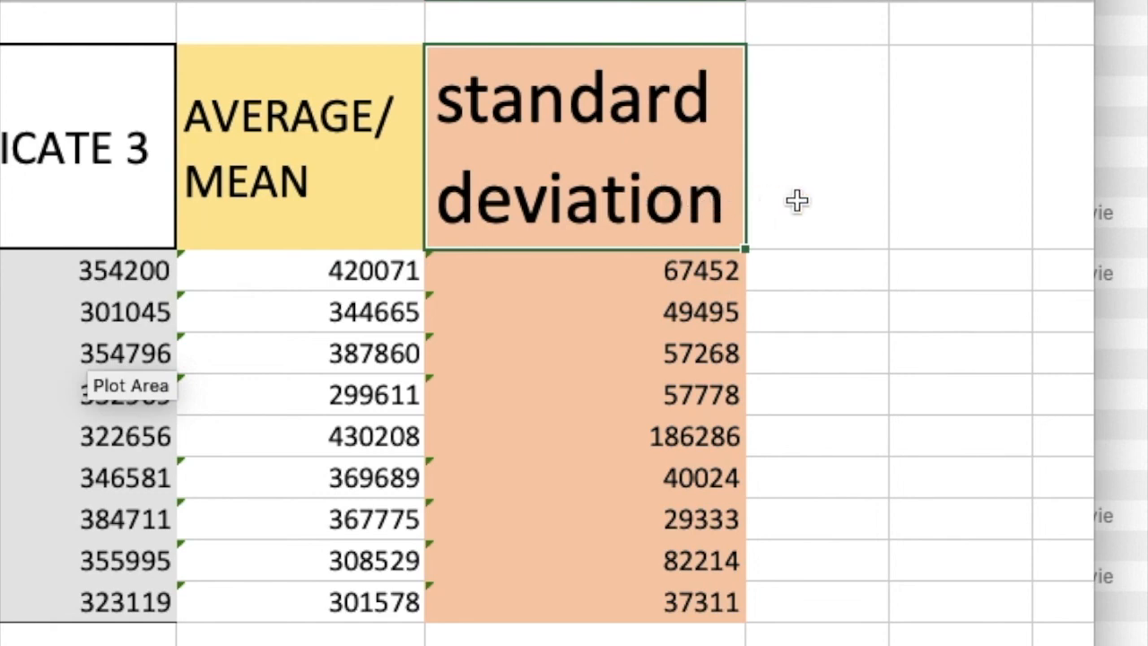
- Select the cell beside the standard deviation header for SEM and scroll right
left_click(813, 147)
type("SEM")
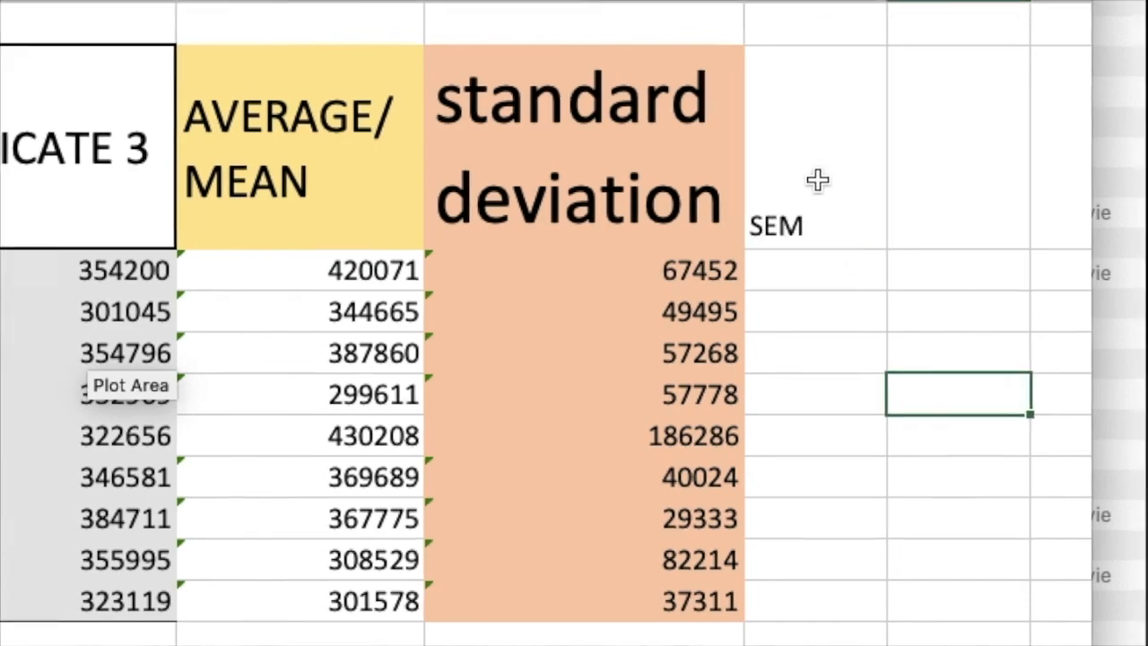
scroll("right", 3)
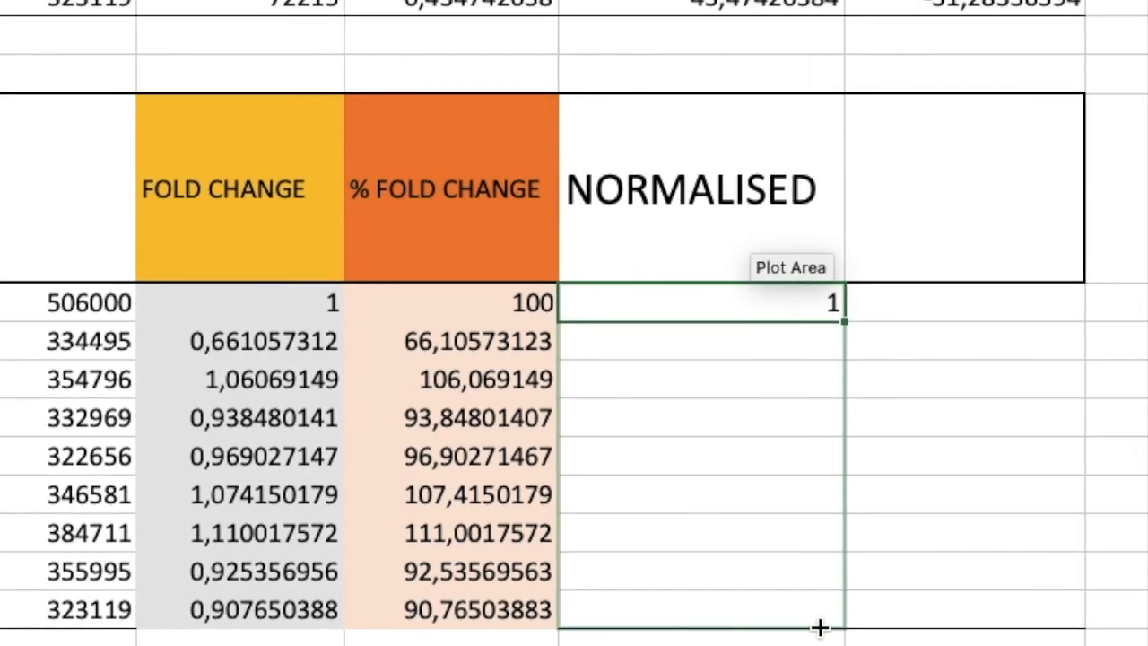
- Scroll up to show the NORMALISED column, holding 1 for timepoint 1
scroll("up", 3)
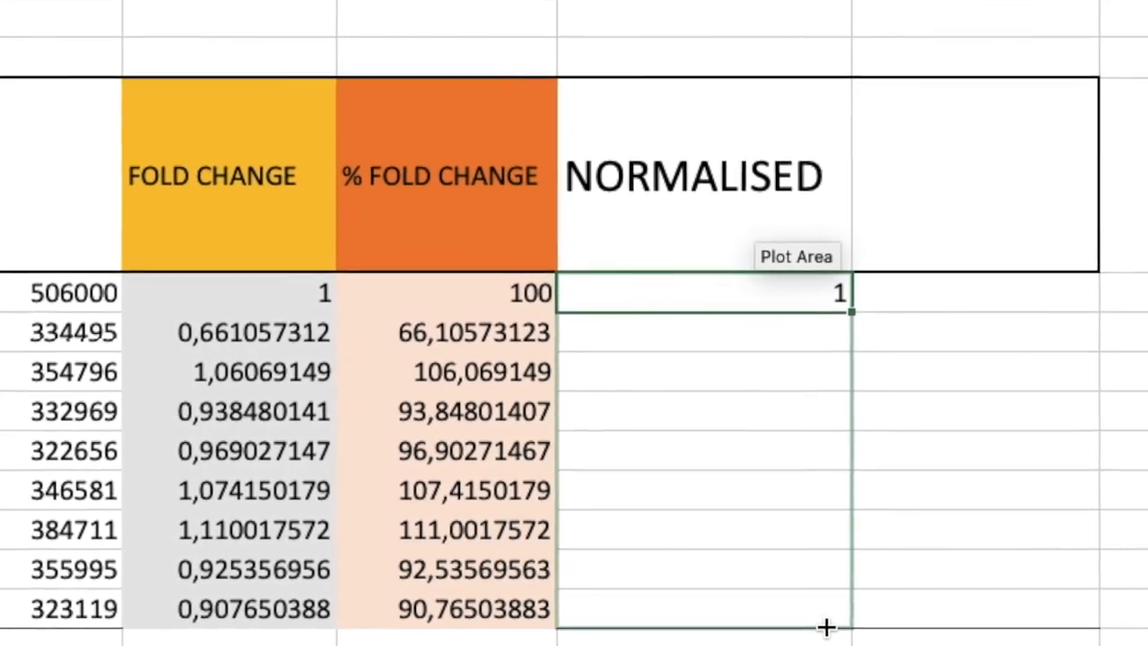